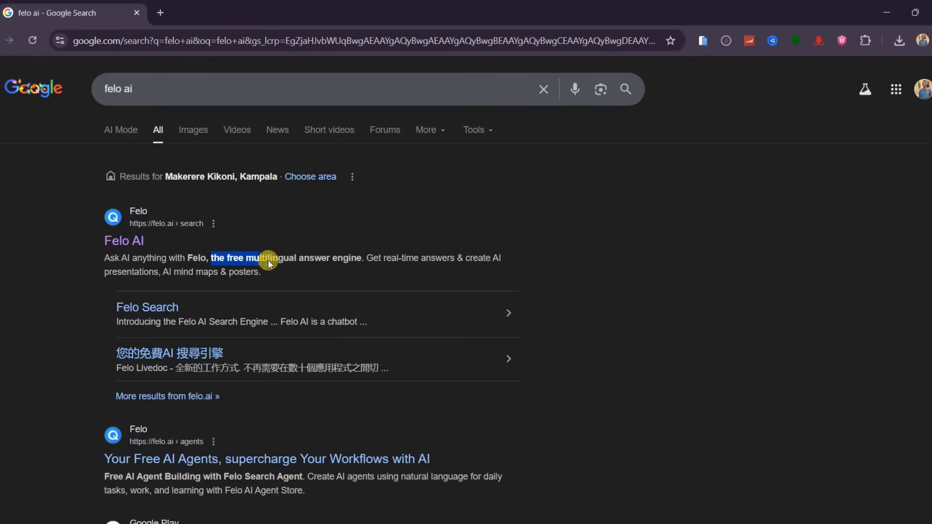
# Step: Open the Felo AI website from the Google results for "felo ai"
pyautogui.click(123, 241)
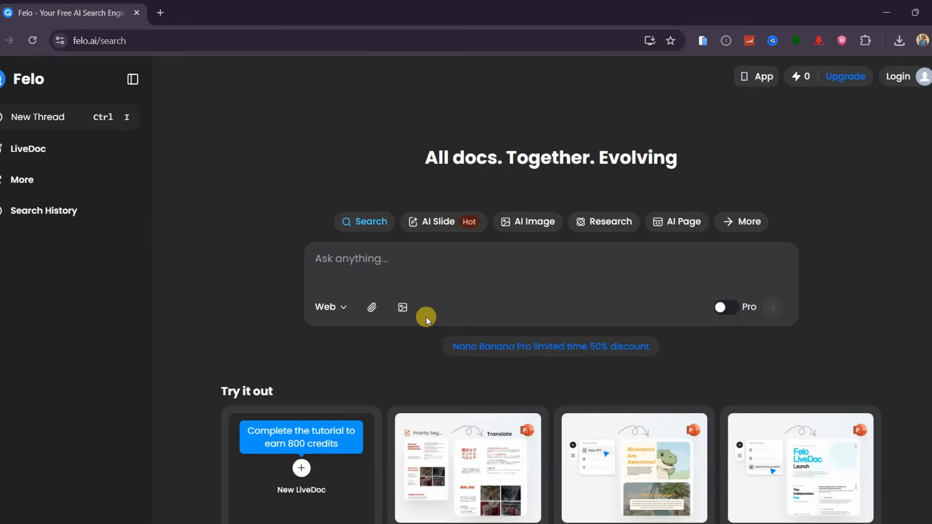
pyautogui.moveTo(867, 173)
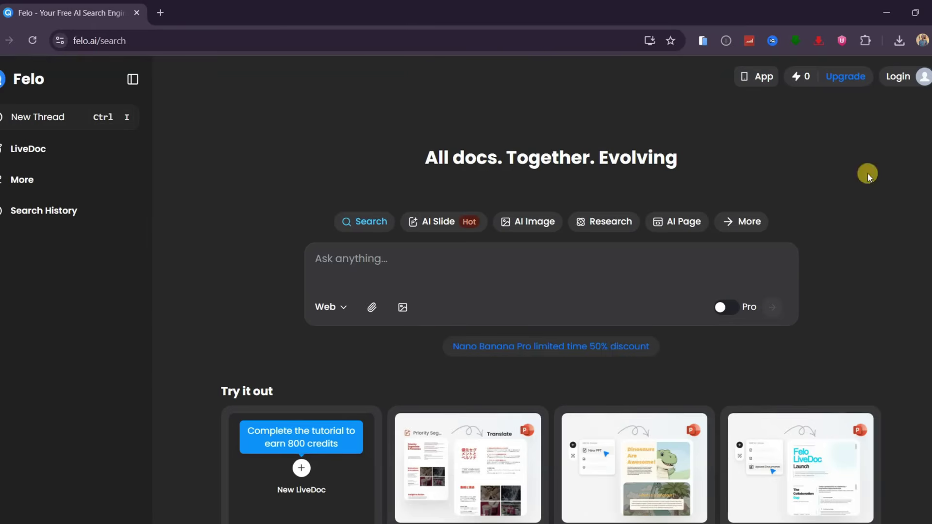
pyautogui.moveTo(875, 82)
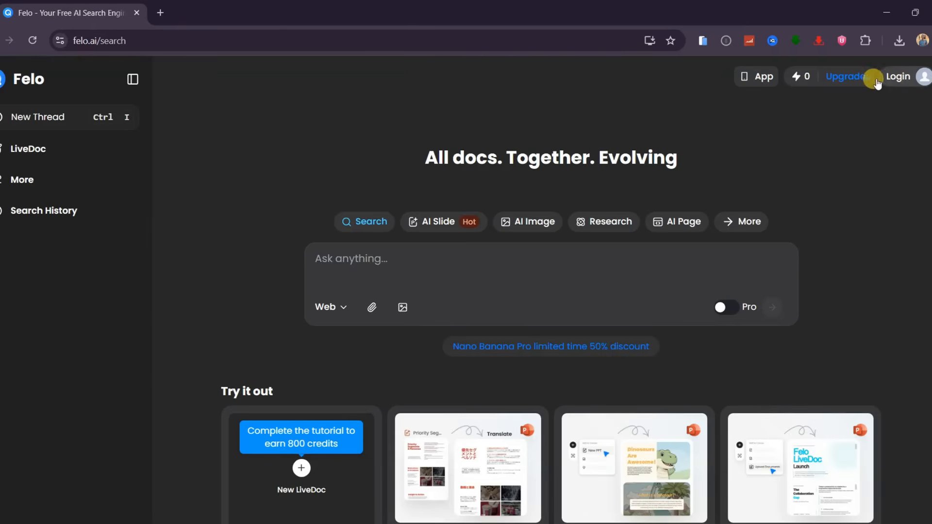
# Step: Copy a disposable address from temp-mail.org and return to the Felo tab
pyautogui.write('temp-mail.org/en/')
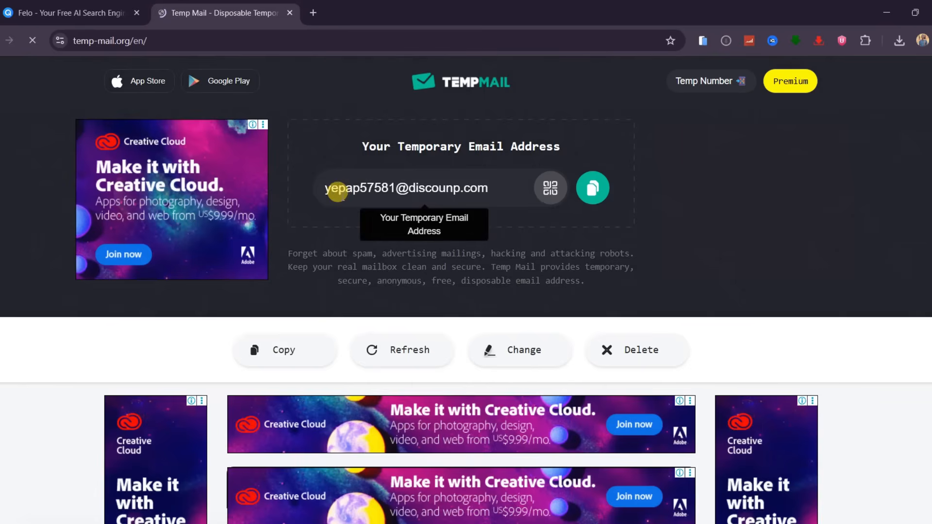
pyautogui.moveTo(537, 295)
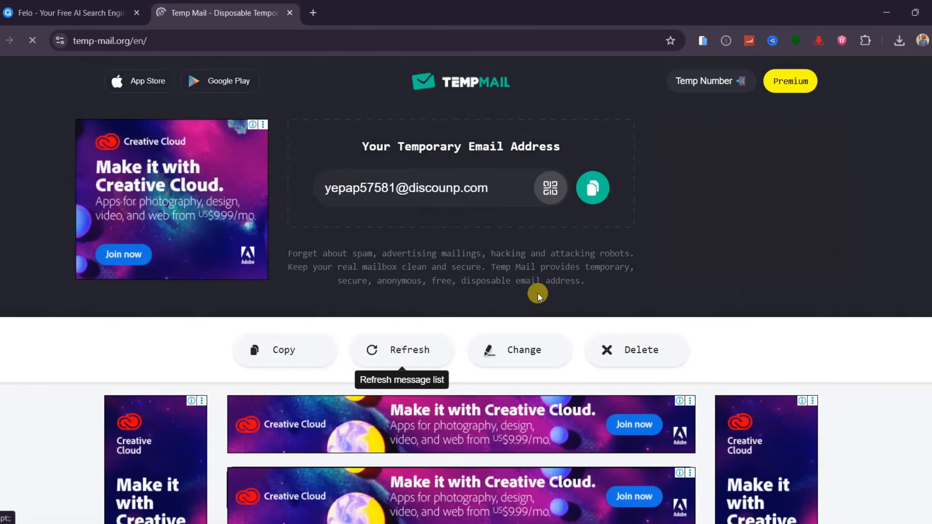
pyautogui.click(401, 350)
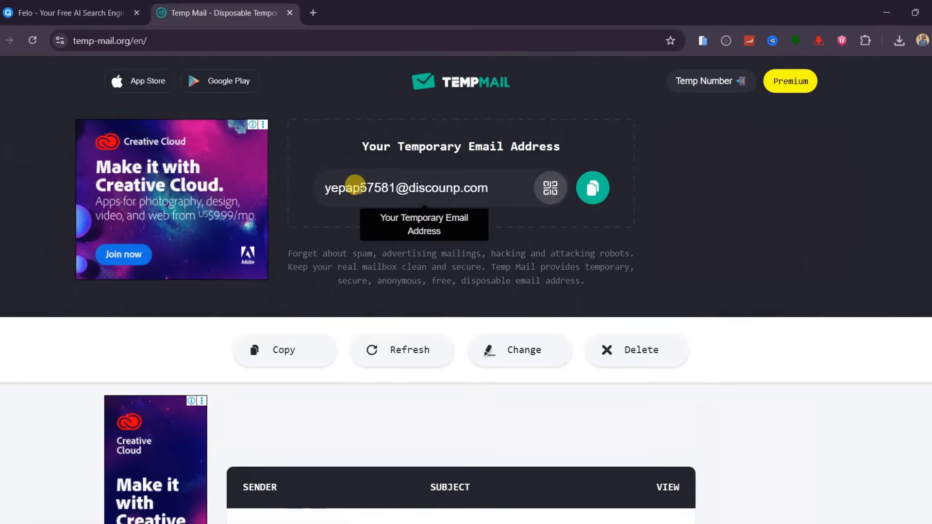
pyautogui.click(65, 12)
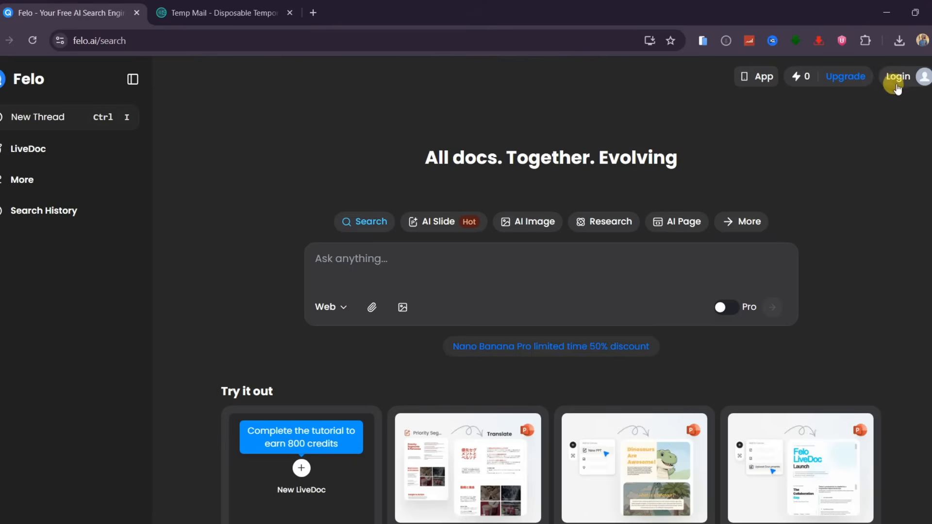
pyautogui.click(898, 77)
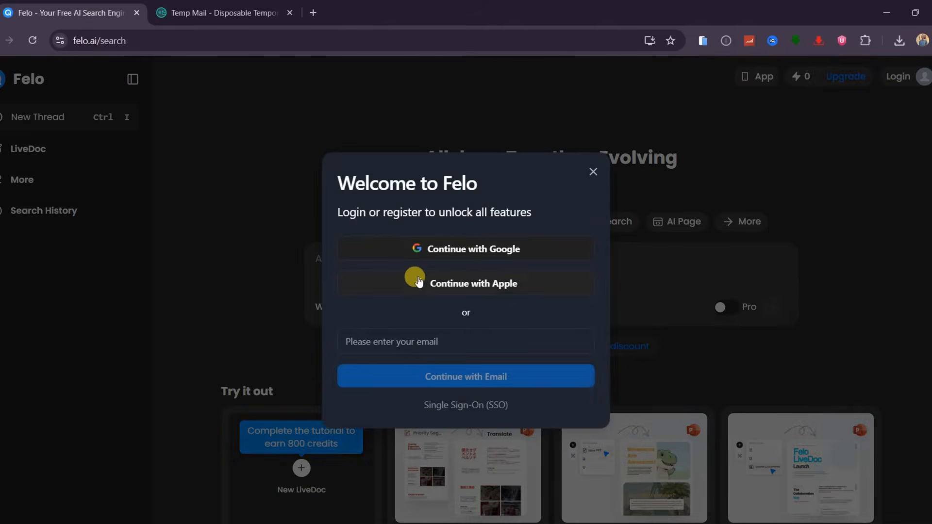
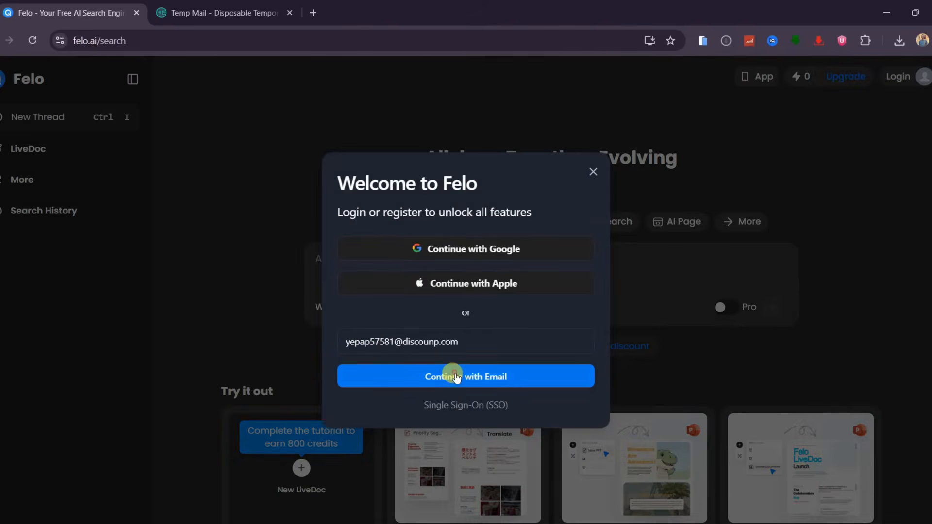
pyautogui.click(465, 377)
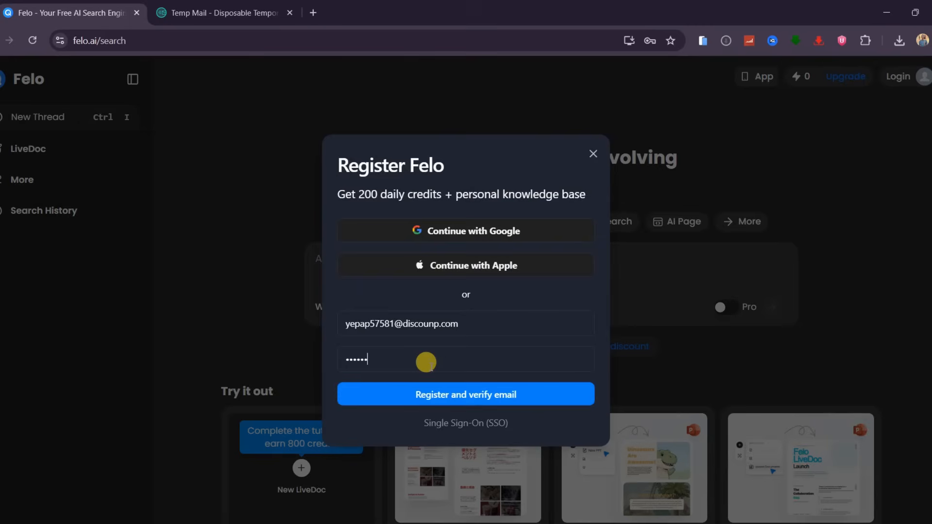
pyautogui.click(466, 394)
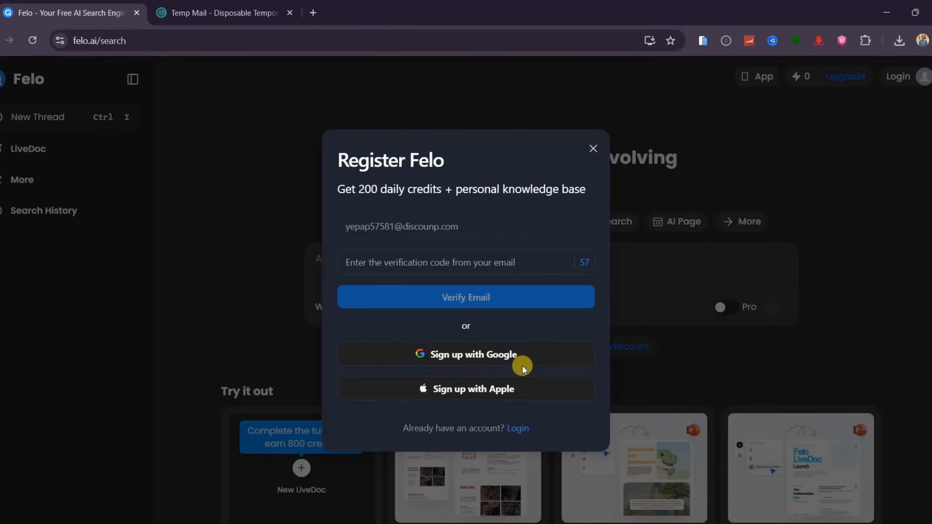
# Step: Find the Felo confirmation email in the Temp Mail inbox
pyautogui.click(220, 13)
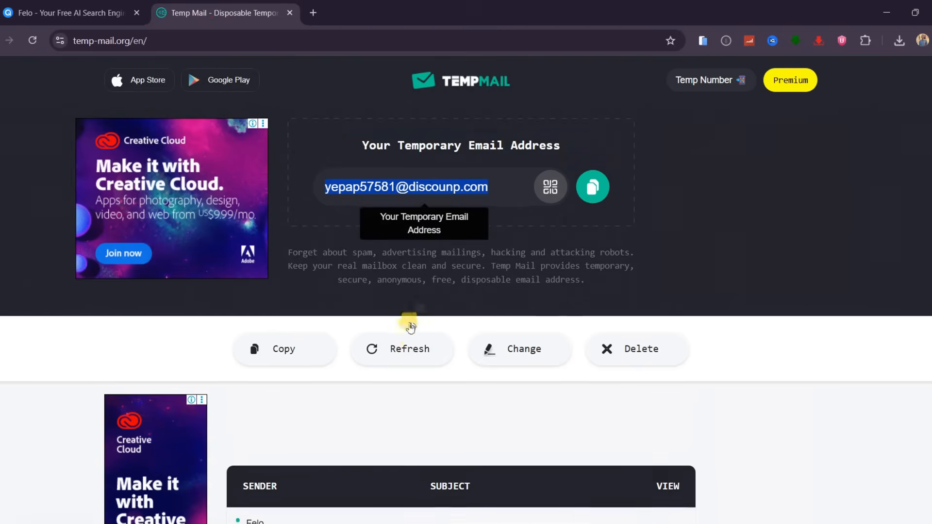
pyautogui.scroll(-3)
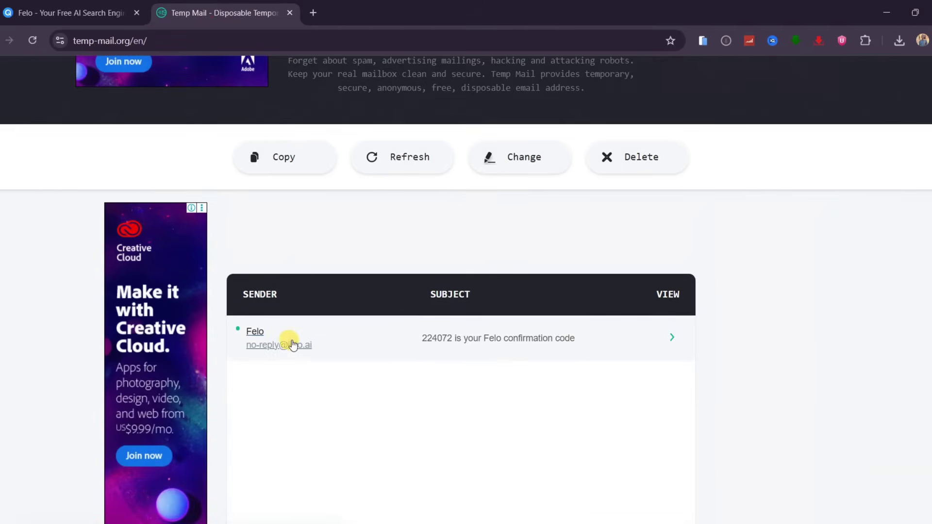
pyautogui.click(497, 338)
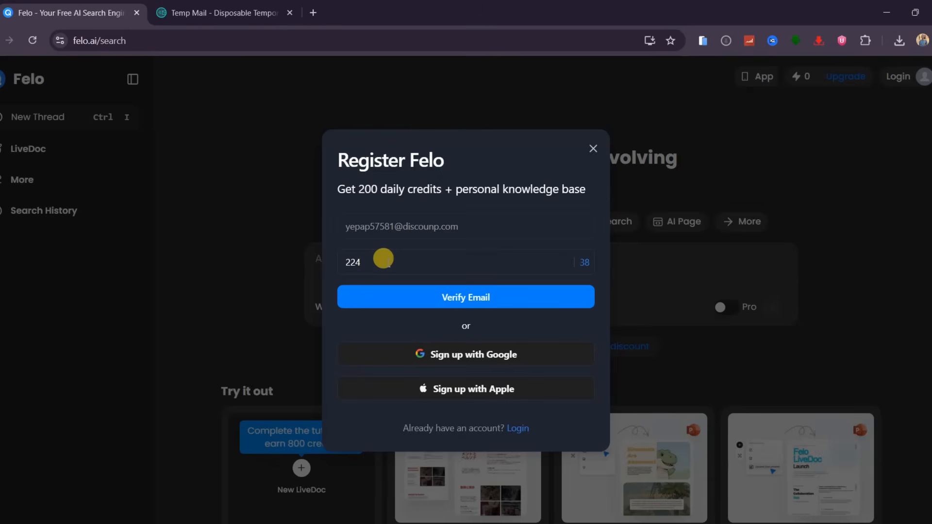
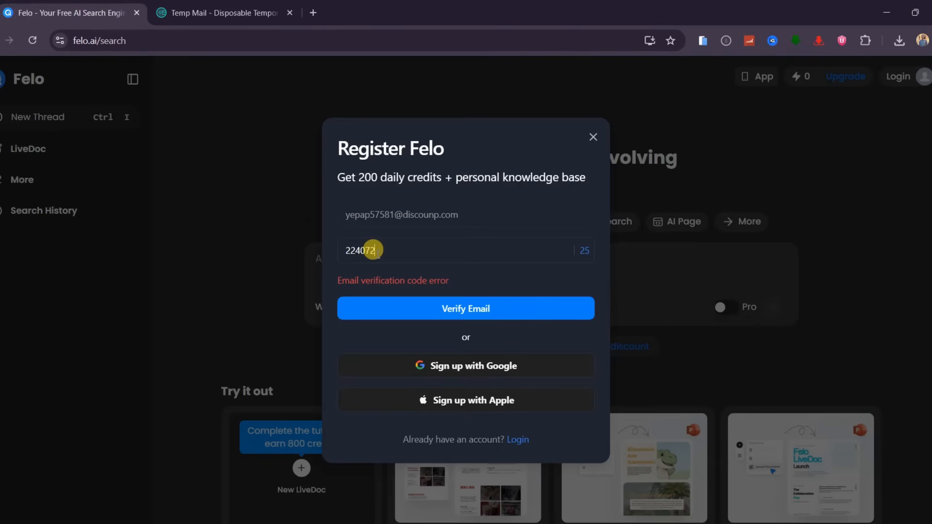
pyautogui.click(465, 308)
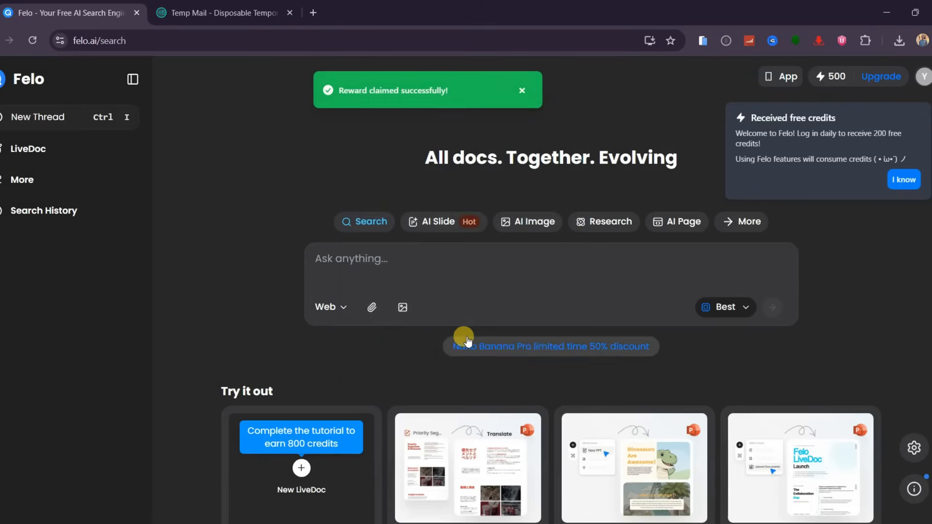
pyautogui.click(830, 75)
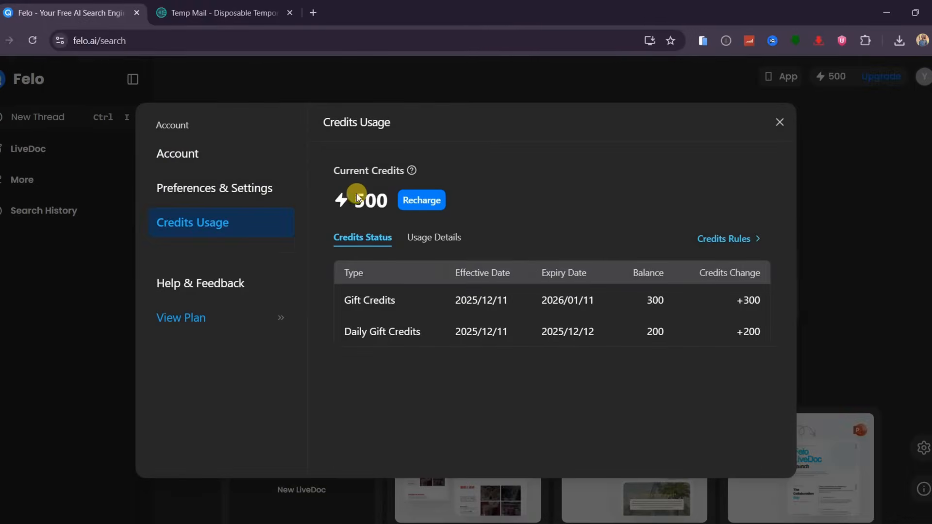
pyautogui.moveTo(623, 335)
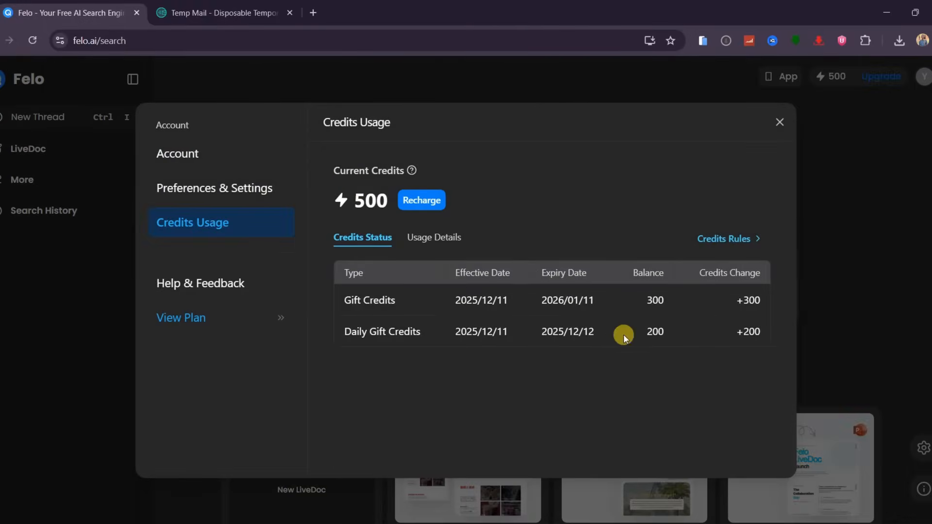
pyautogui.moveTo(667, 339)
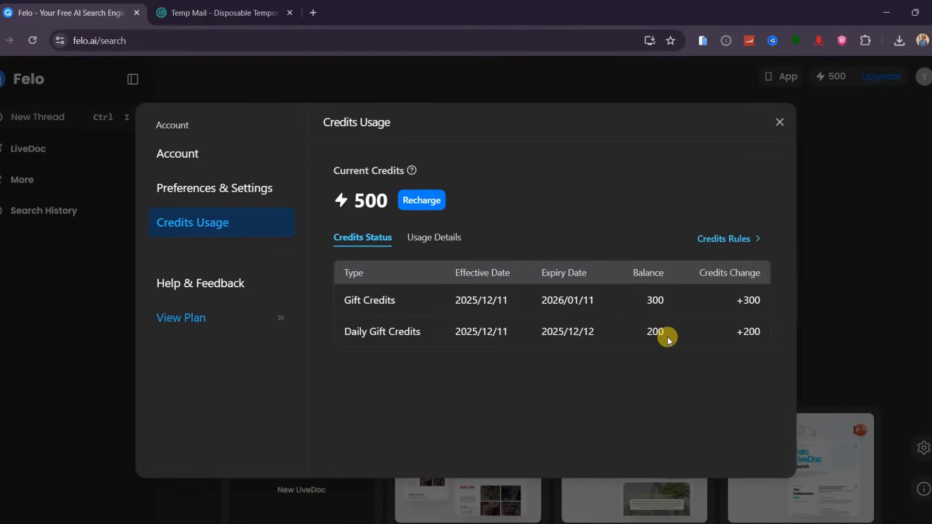
pyautogui.click(780, 123)
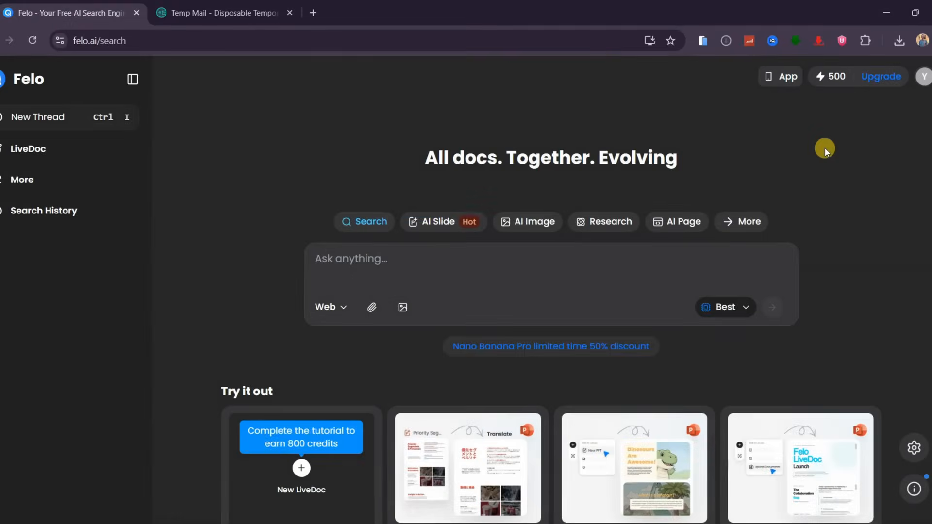
pyautogui.scroll(-3)
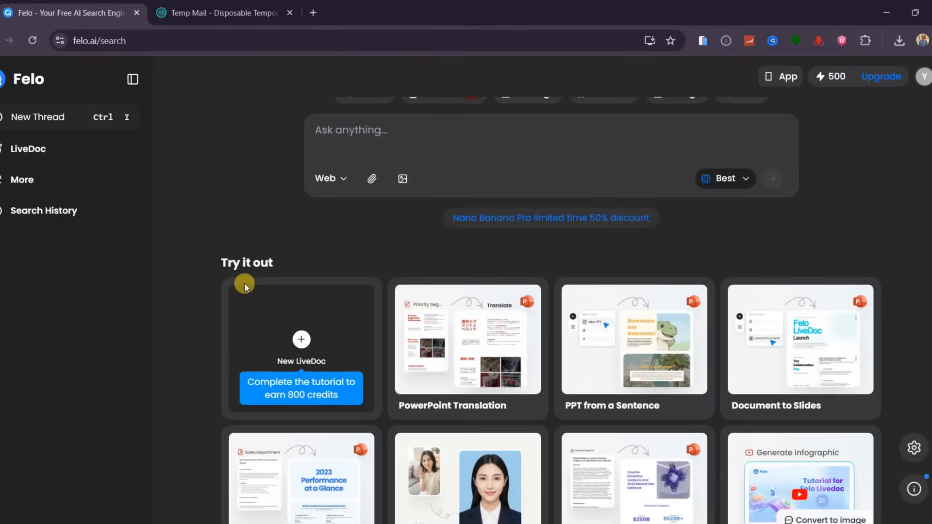
pyautogui.moveTo(356, 351)
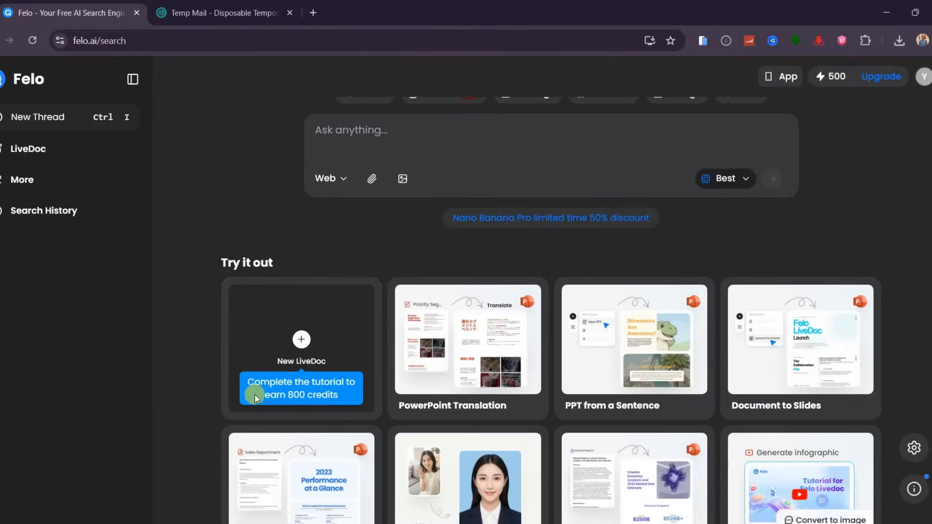
pyautogui.scroll(3)
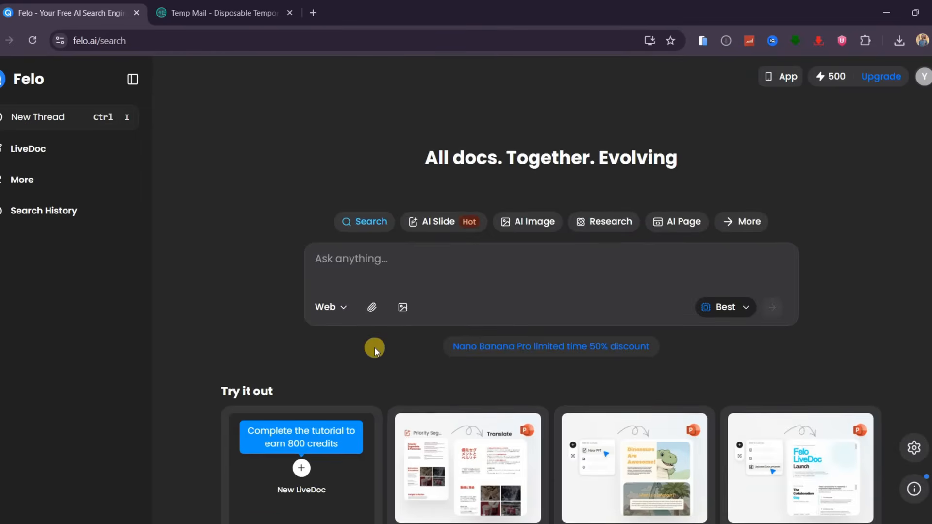
pyautogui.moveTo(648, 231)
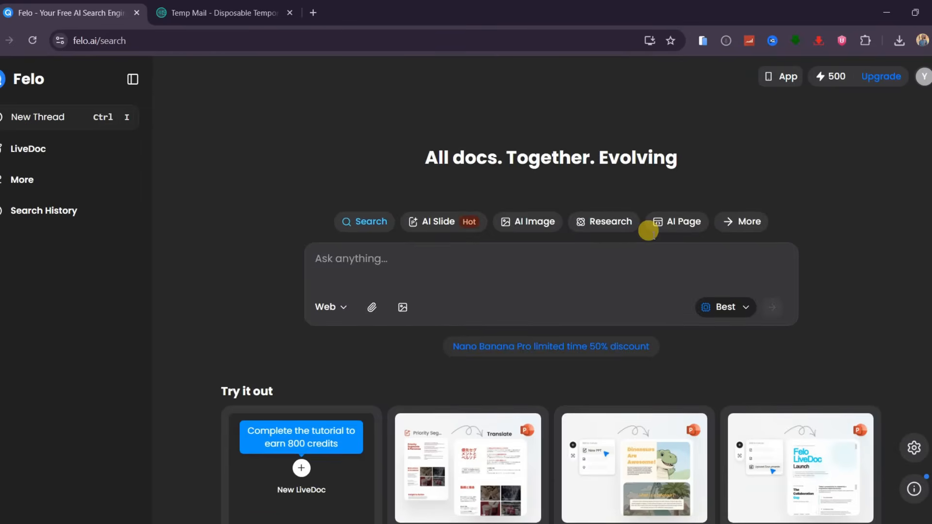
# Step: Submit the crouching-woman-with-orange-basketball prompt at 16:9, HD 2K
pyautogui.click(527, 221)
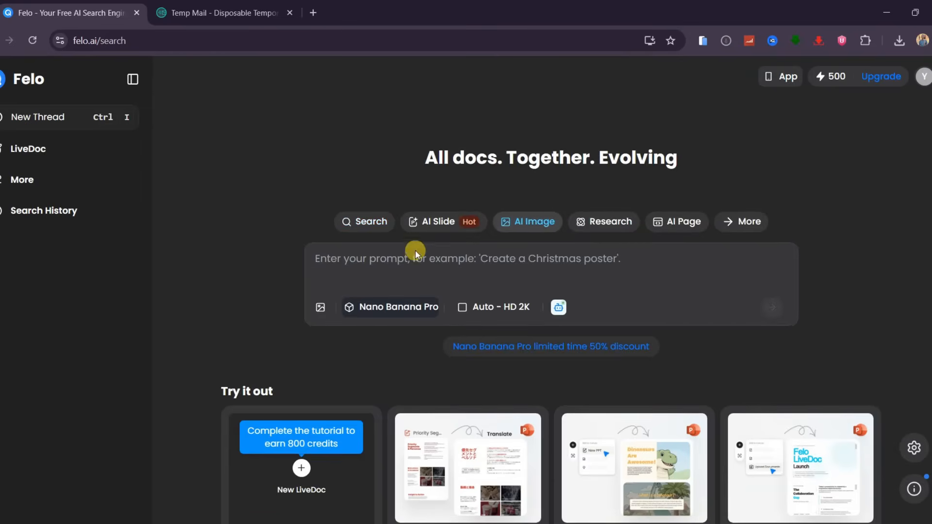
pyautogui.moveTo(391, 308)
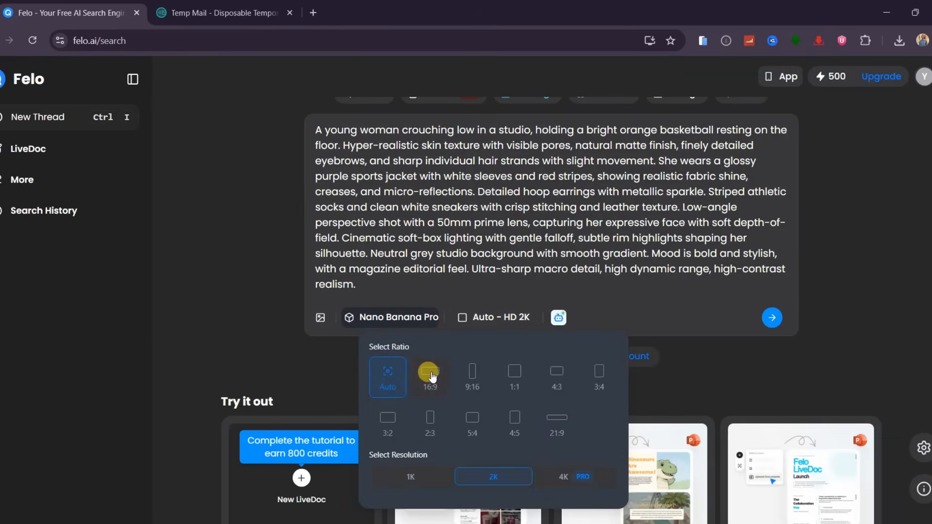
pyautogui.click(429, 377)
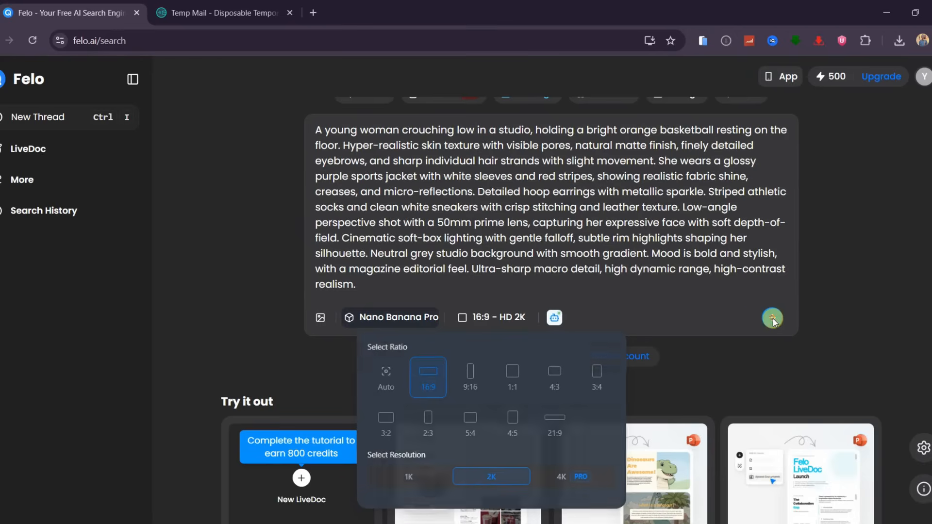
pyautogui.click(772, 317)
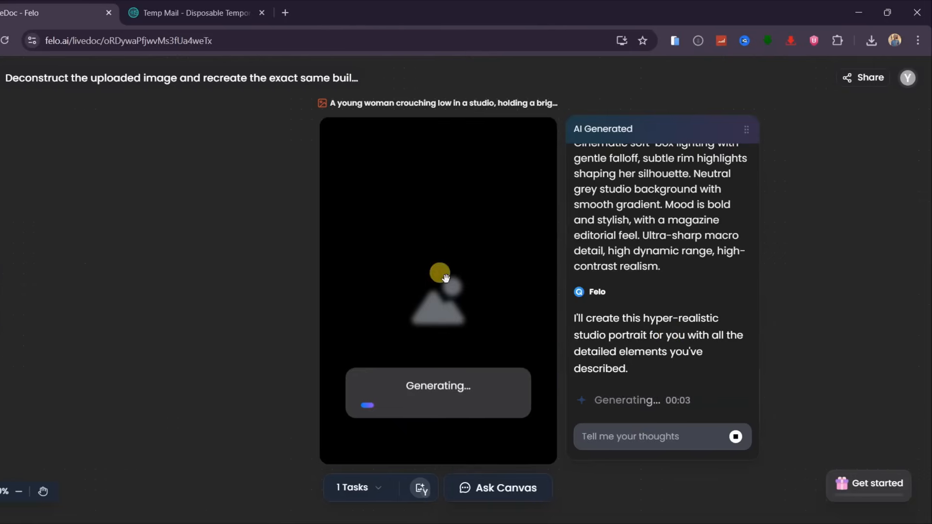
# Step: Check the Get started credit task list twice to confirm the pan-the-canvas task is ticked
pyautogui.click(868, 487)
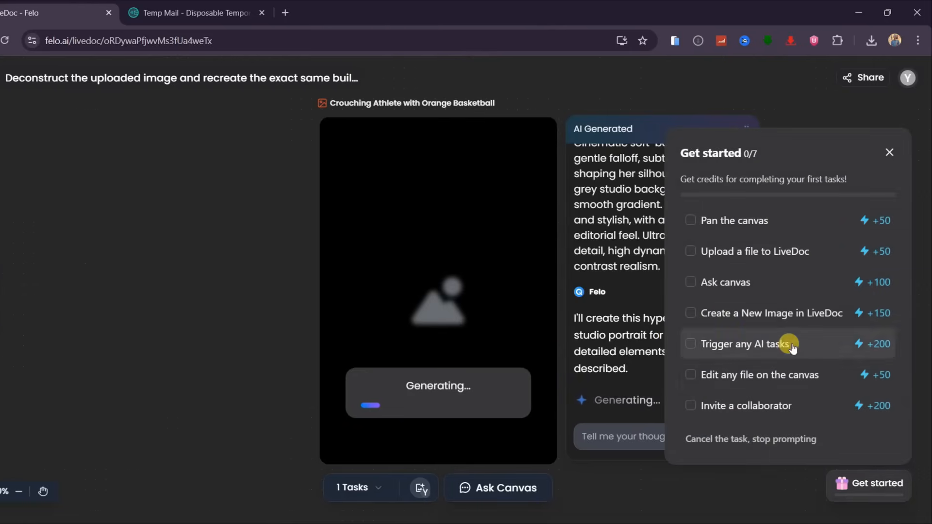
pyautogui.click(890, 153)
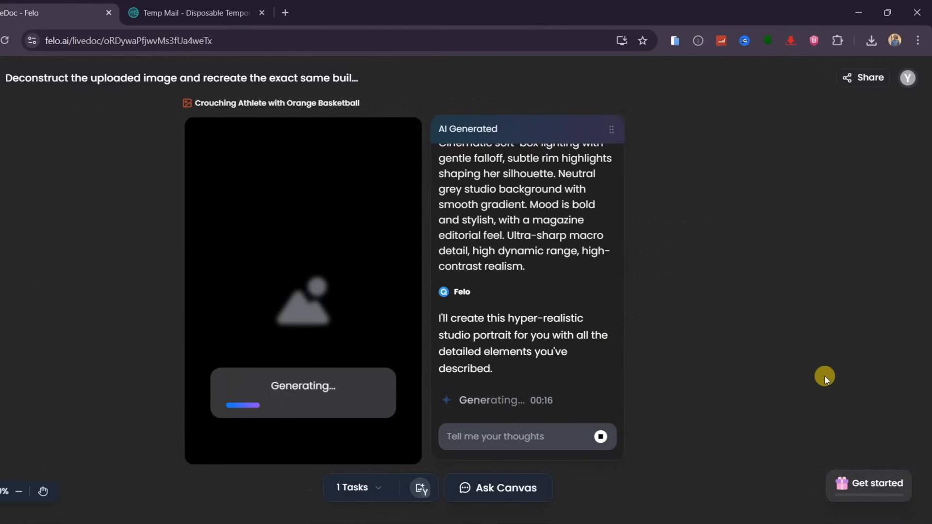
pyautogui.click(875, 483)
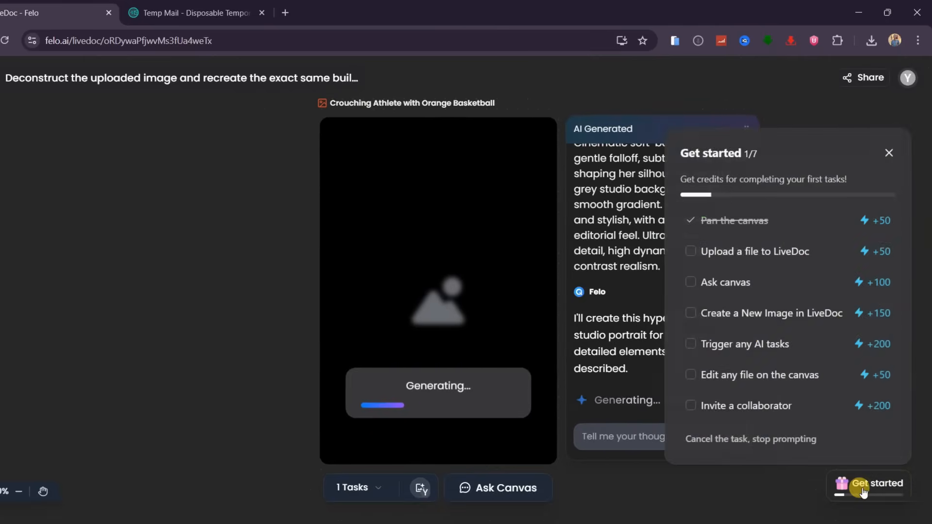
pyautogui.moveTo(894, 232)
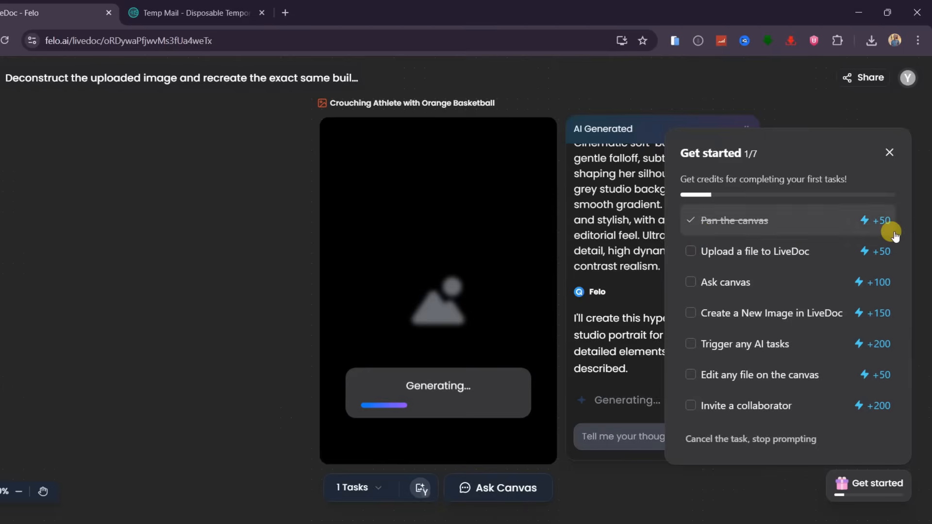
pyautogui.click(889, 153)
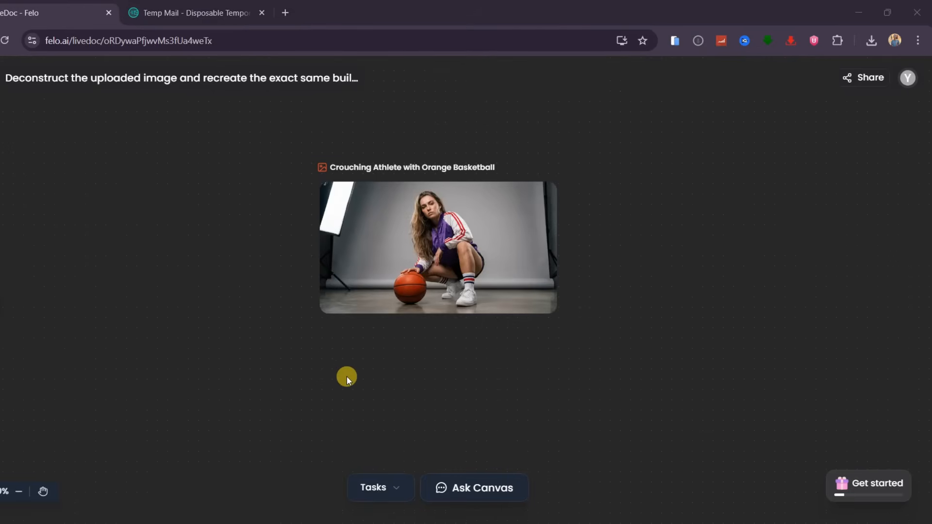
# Step: Download the generated crouching-athlete image from the canvas
pyautogui.click(437, 248)
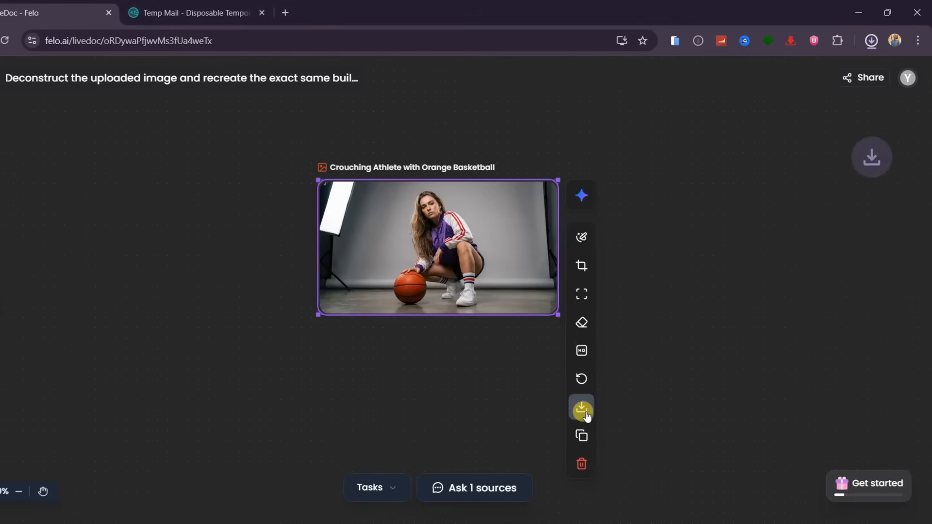
pyautogui.click(581, 408)
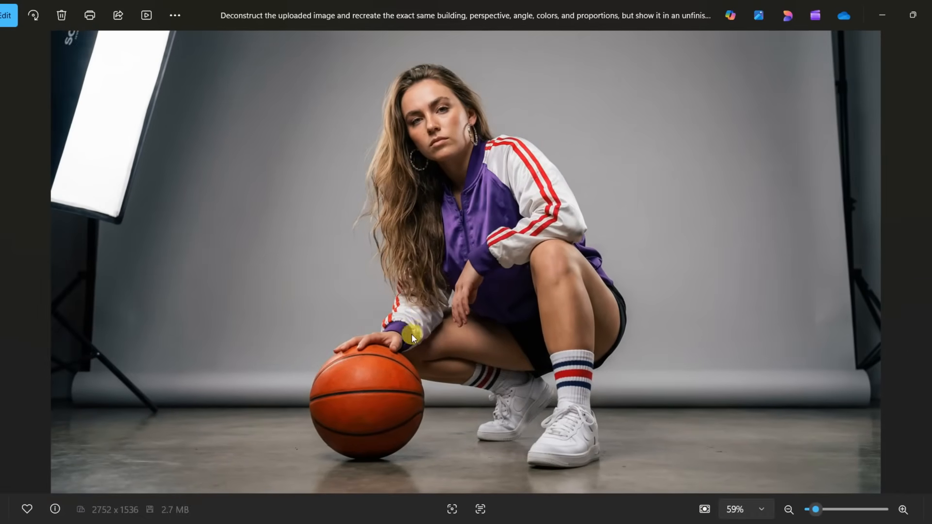
pyautogui.moveTo(529, 355)
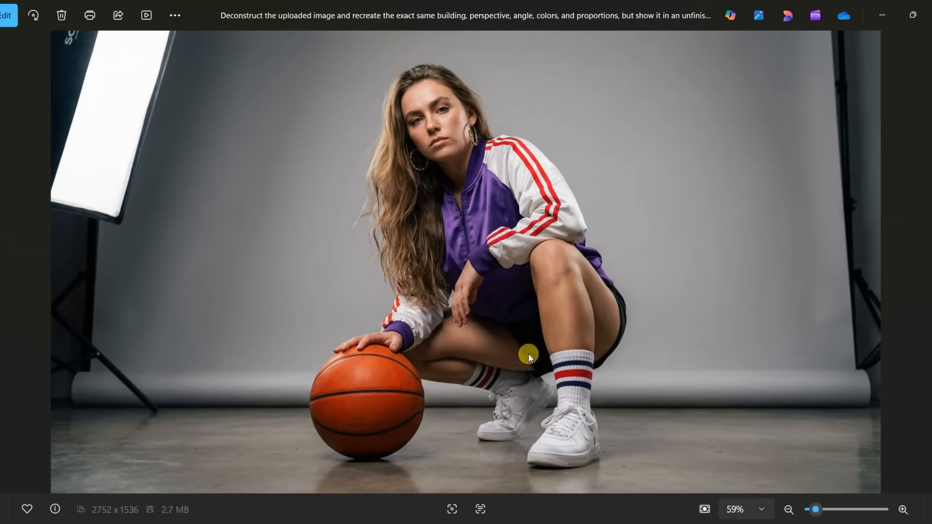
pyautogui.moveTo(451, 149)
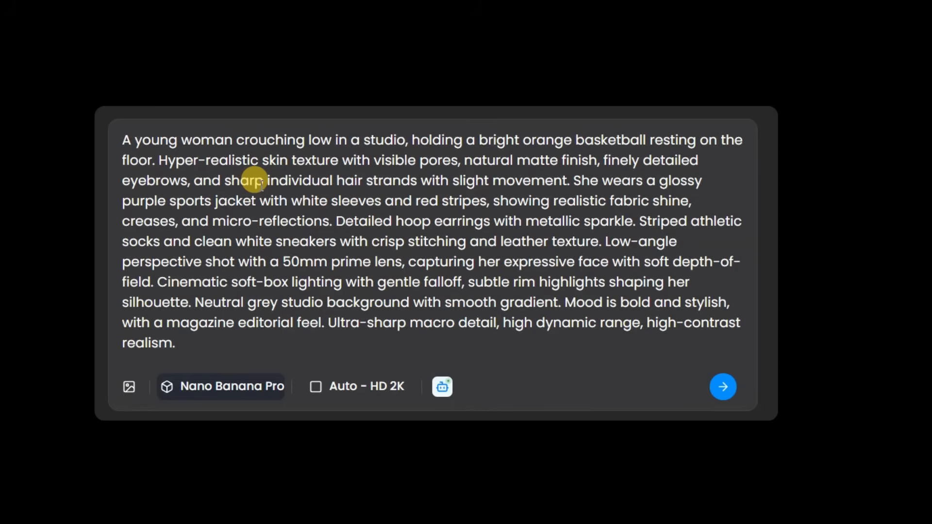
pyautogui.click(723, 386)
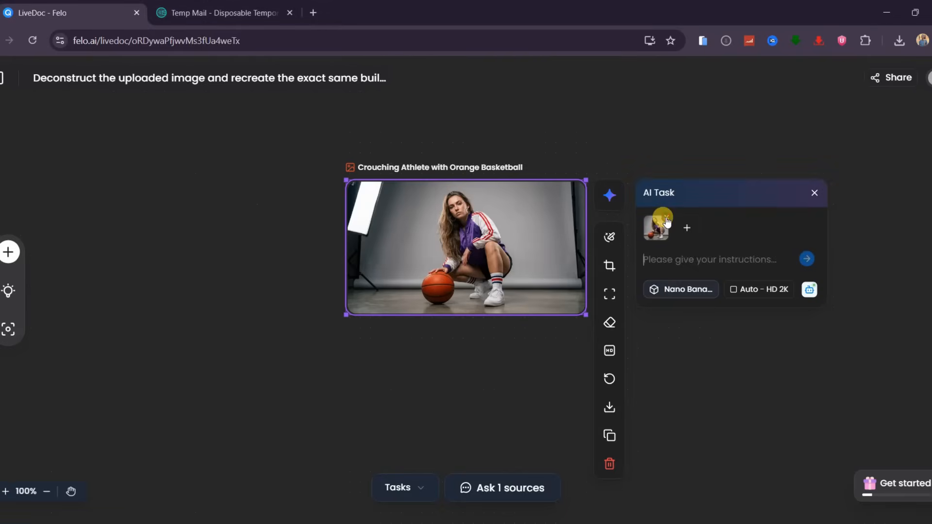
# Step: Remove the attached athlete image from the AI Task panel
pyautogui.click(655, 228)
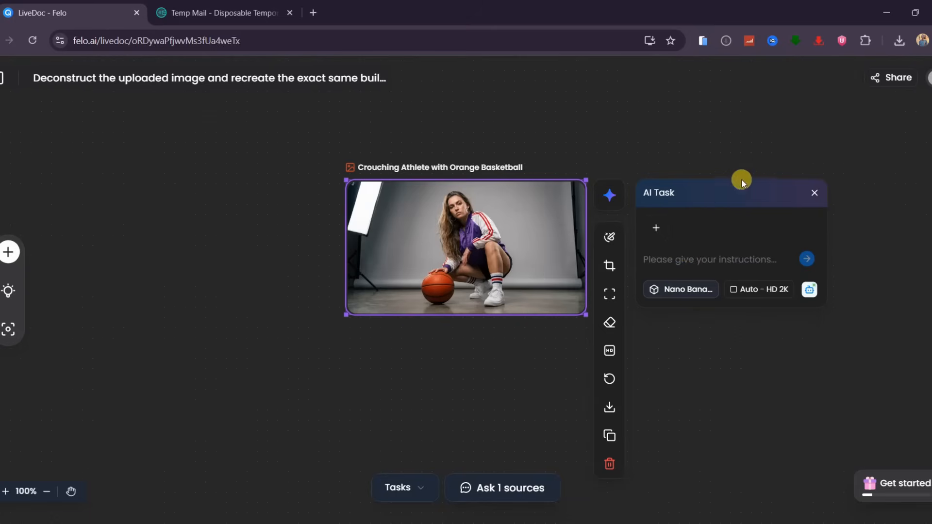
pyautogui.moveTo(711, 249)
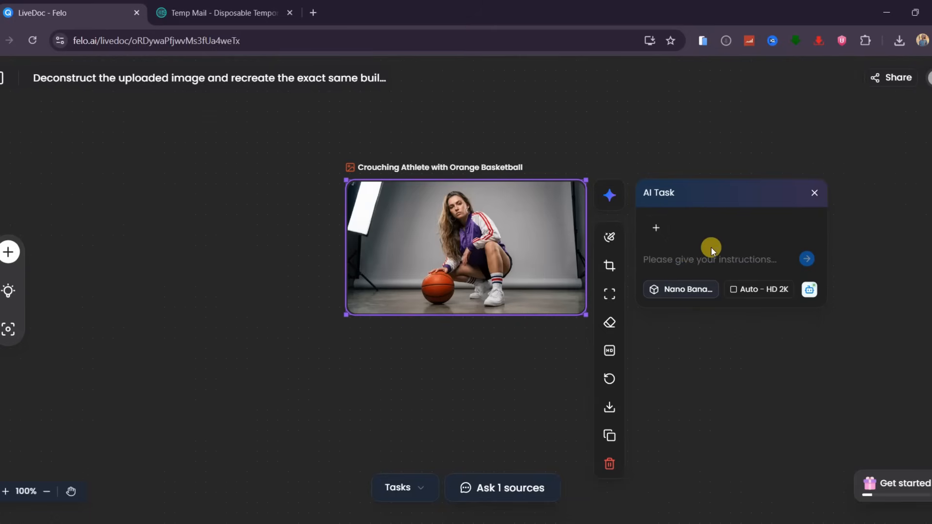
pyautogui.moveTo(630, 245)
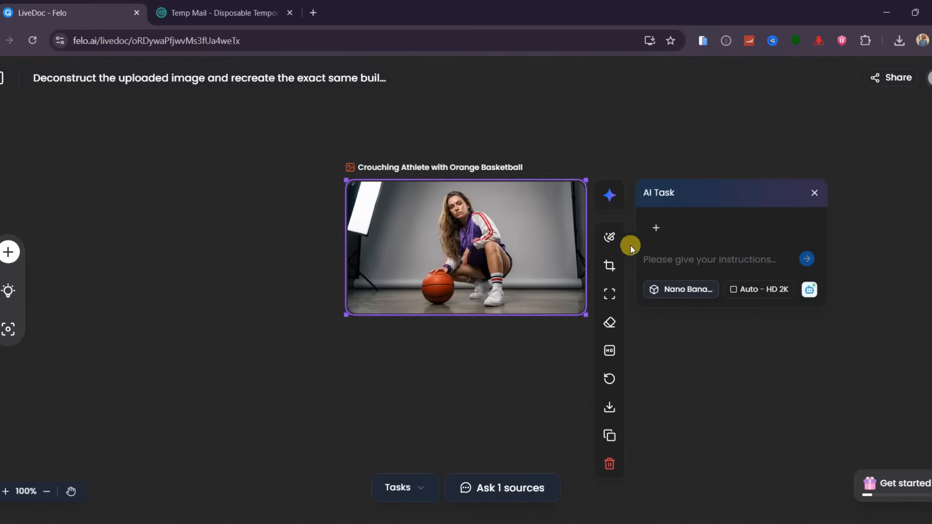
pyautogui.moveTo(609, 237)
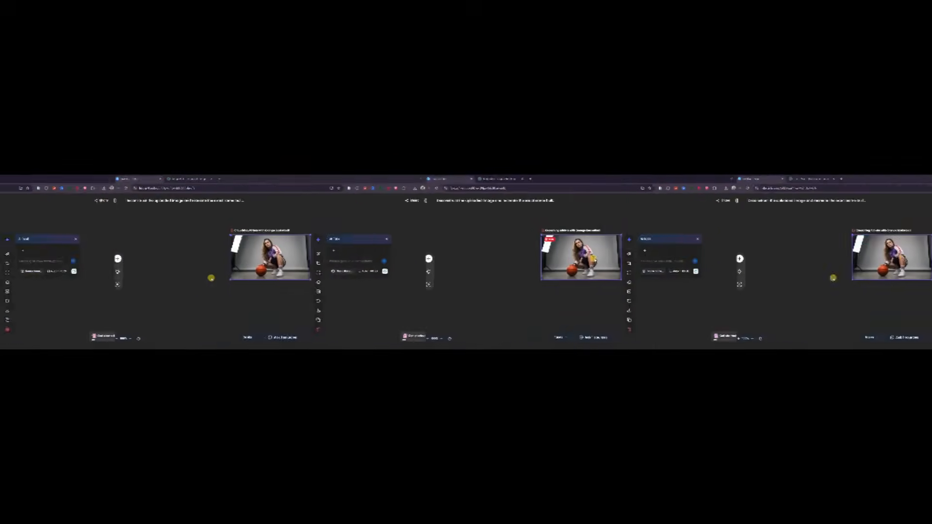
# Step: Launch Gemini from the Google apps menu and start an image-creation chat
pyautogui.click(870, 97)
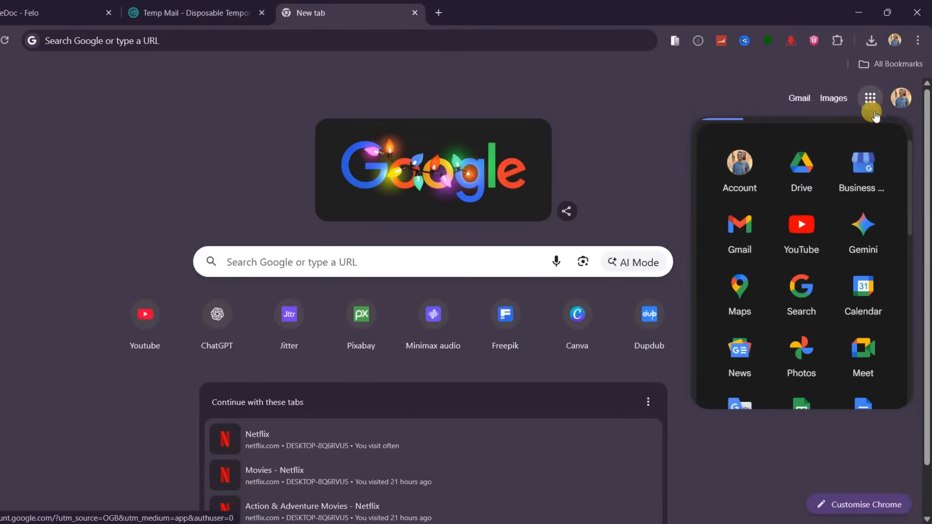
pyautogui.scroll(-3)
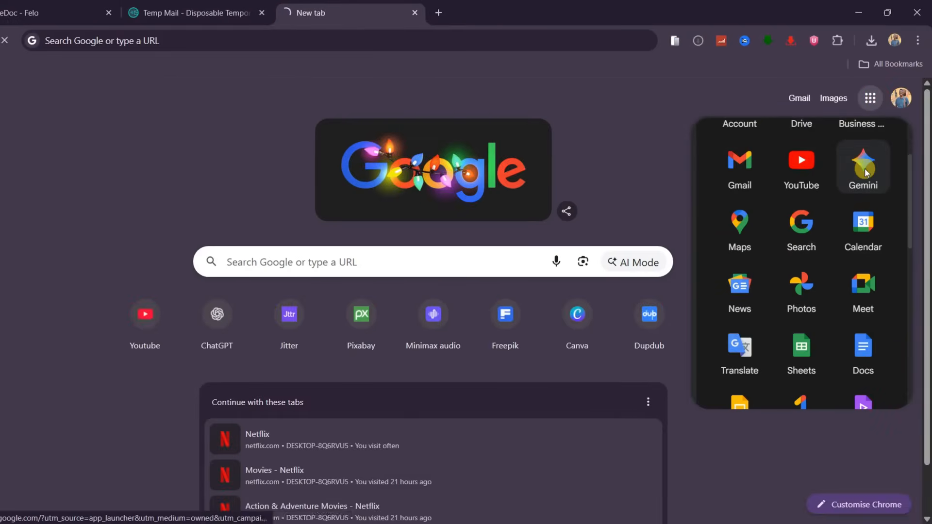
pyautogui.click(862, 168)
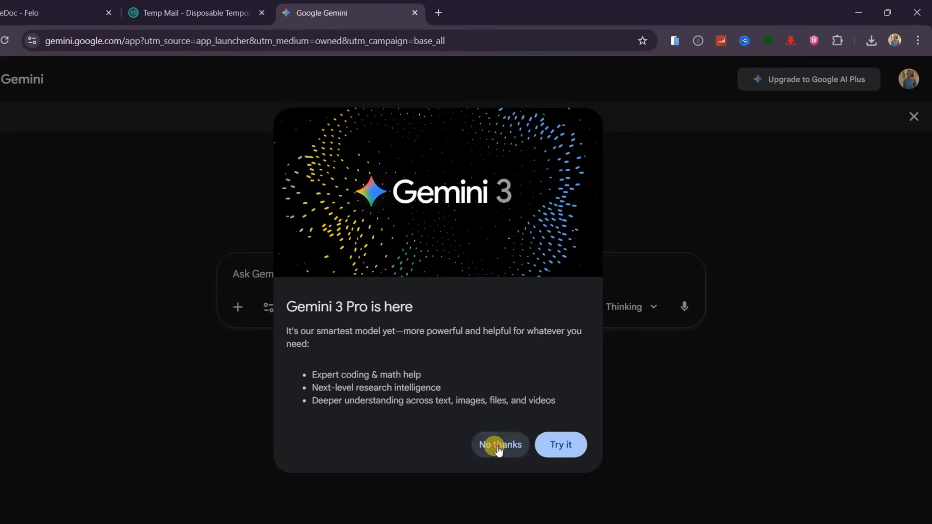
pyautogui.click(500, 445)
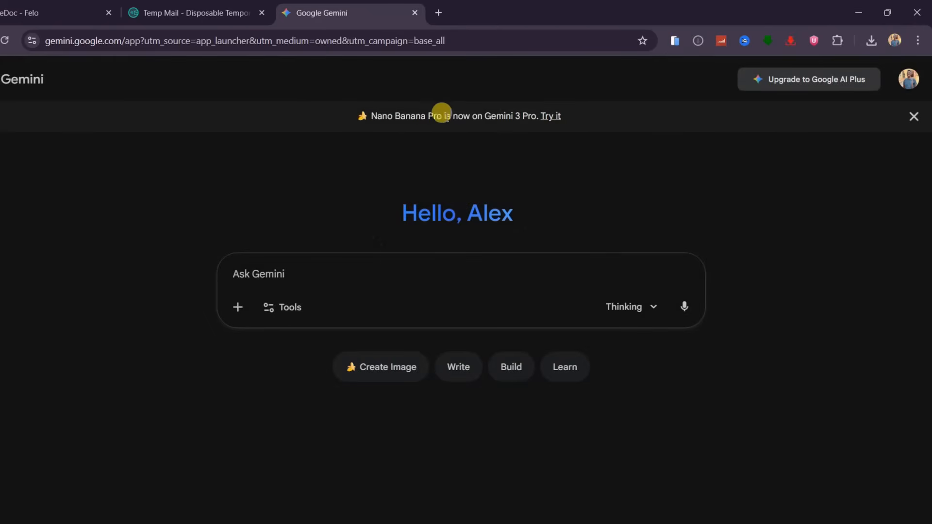
pyautogui.click(381, 367)
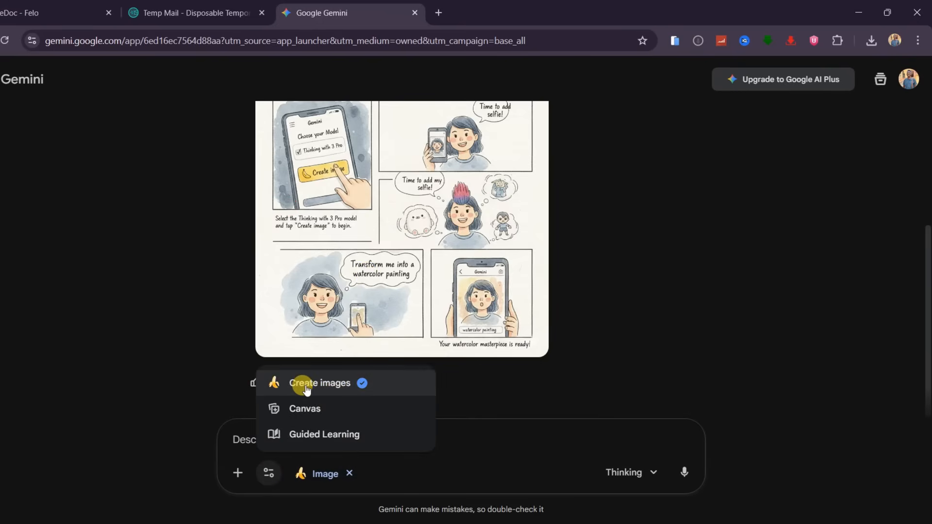
pyautogui.moveTo(456, 430)
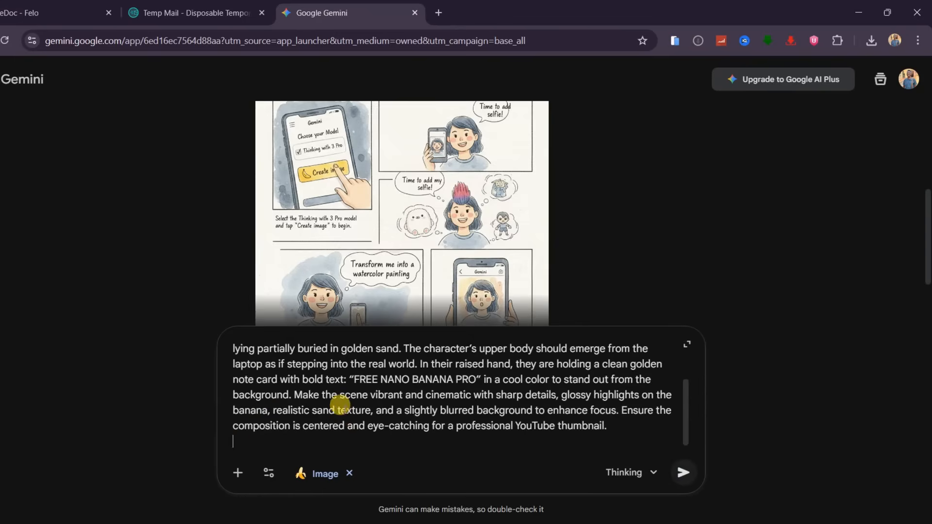
# Step: Send the 16:9 YouTube thumbnail prompt of the character bursting from a laptop on a giant banana
pyautogui.scroll(3)
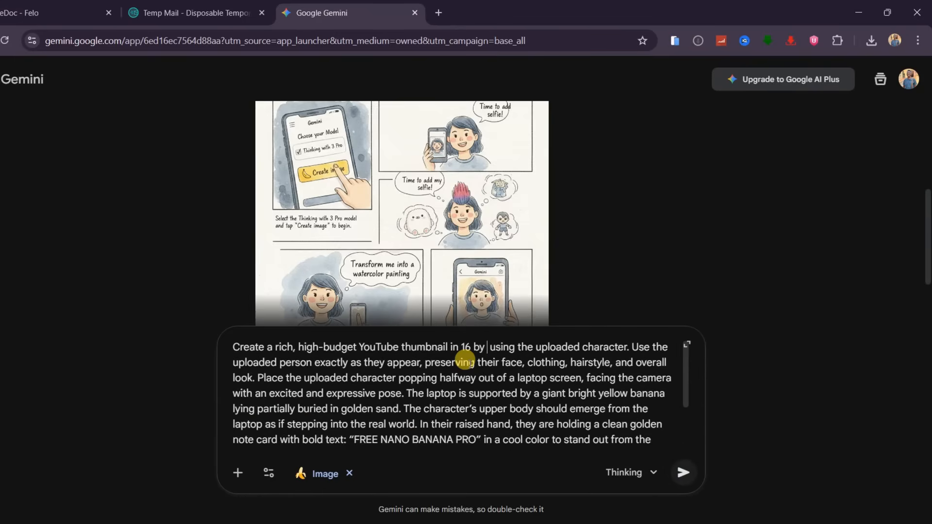
pyautogui.write('9 aspect ra')
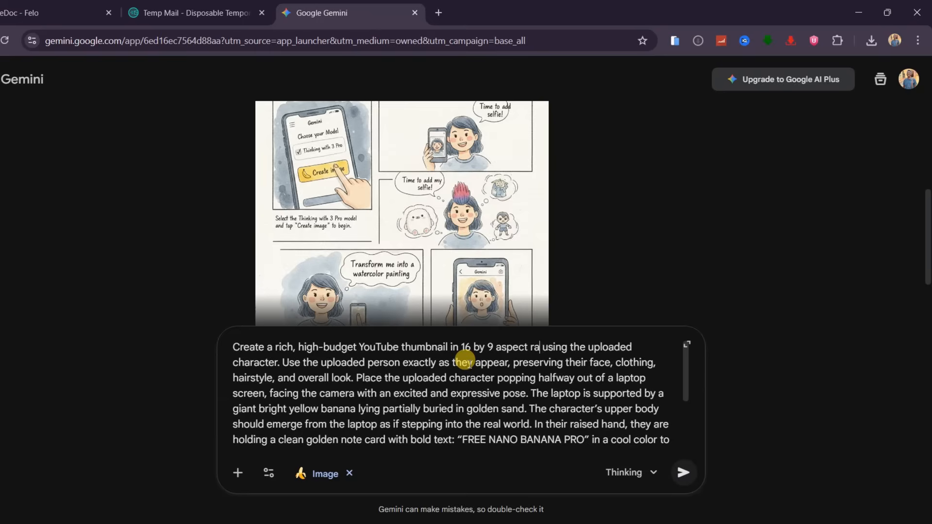
pyautogui.click(238, 472)
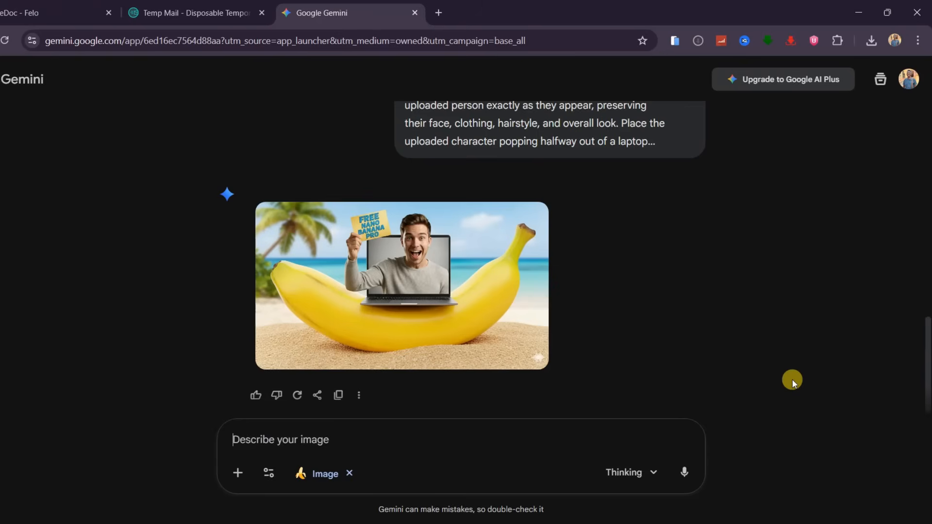
# Step: View the generated banana-and-laptop thumbnail at full size
pyautogui.click(401, 285)
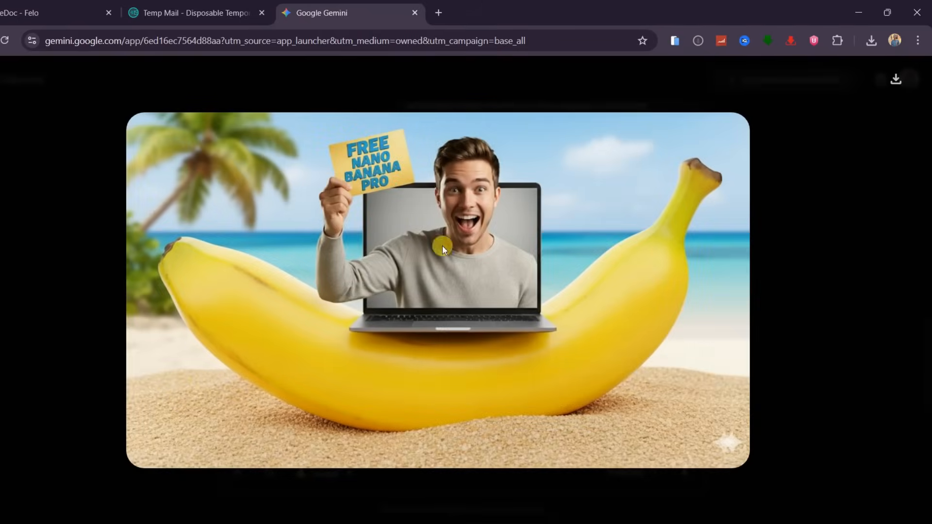
pyautogui.moveTo(372, 159)
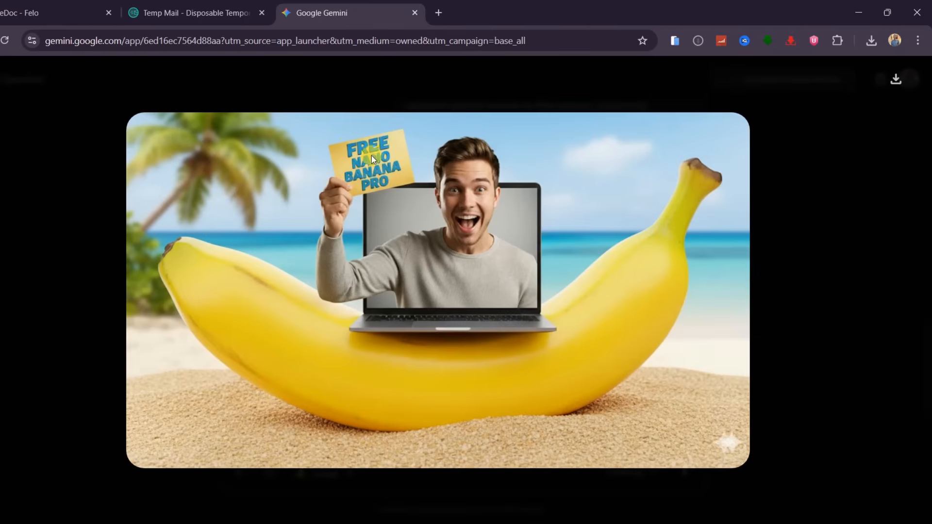
pyautogui.moveTo(418, 156)
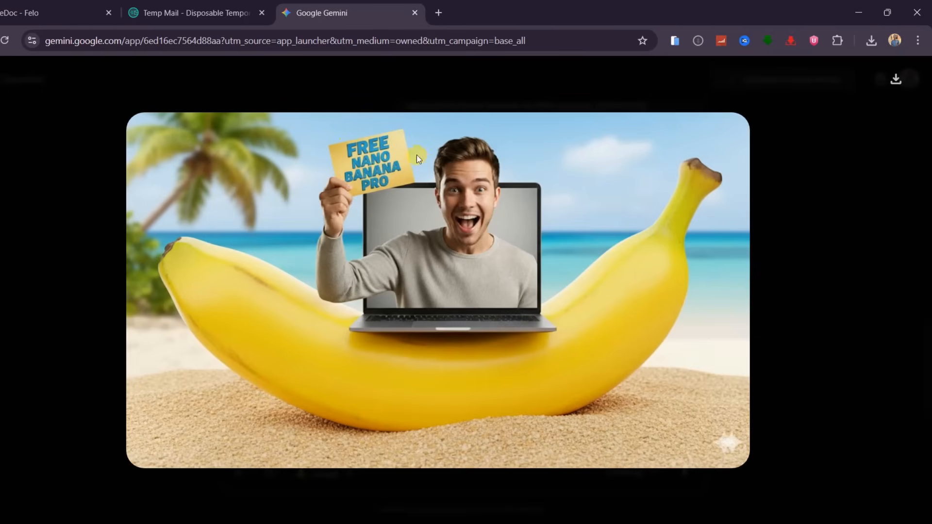
pyautogui.moveTo(330, 294)
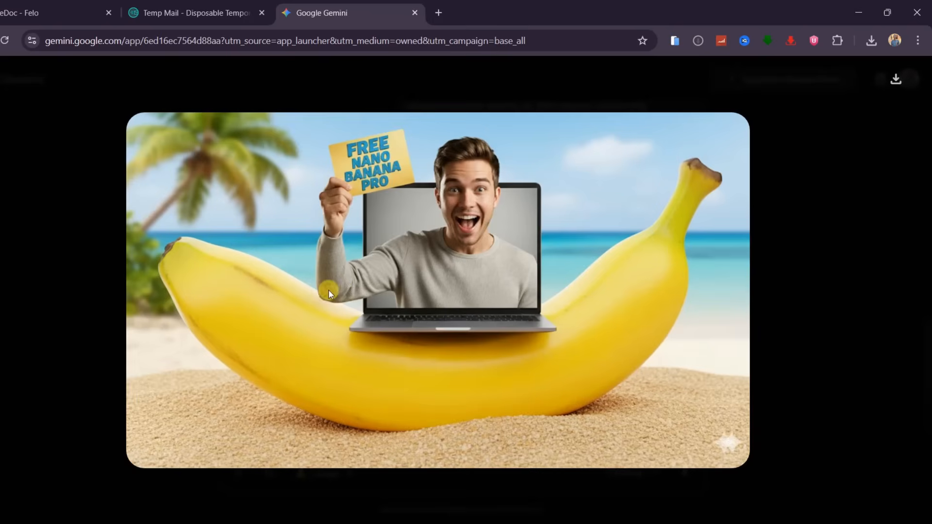
pyautogui.moveTo(342, 348)
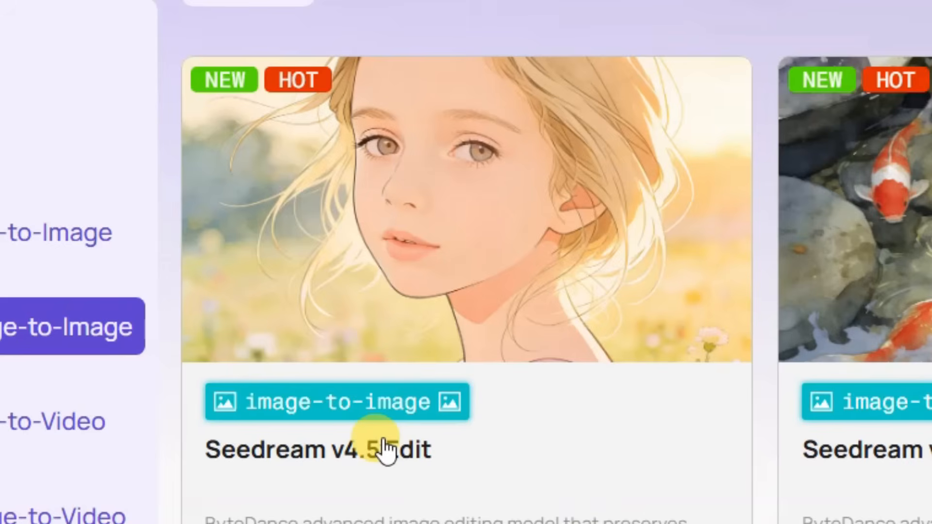
# Step: Scroll through the Image-to-Image model cards in the Atlas Cloud library
pyautogui.scroll(-3)
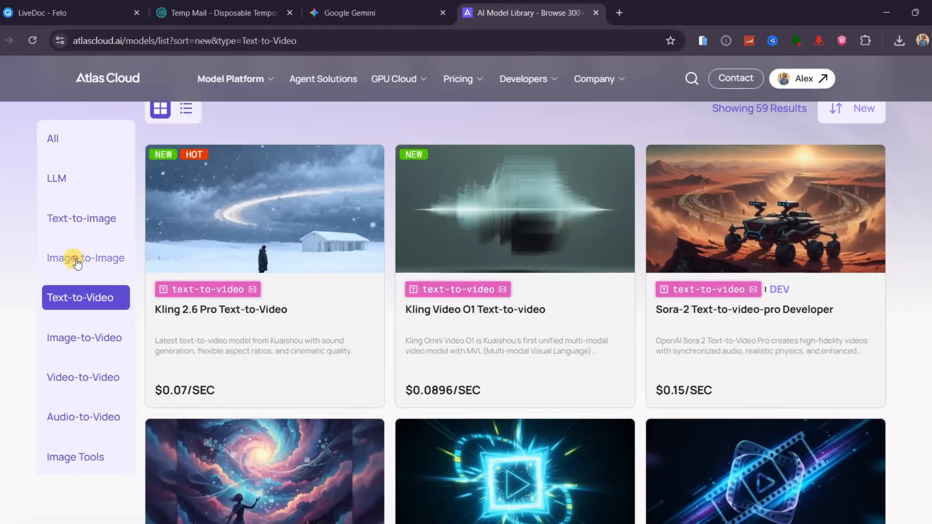
# Step: Filter to Image-to-Image models and expand Nano Banana Pro Edit Ultra's extra settings for 4k, 16:9, jpeg
pyautogui.click(86, 258)
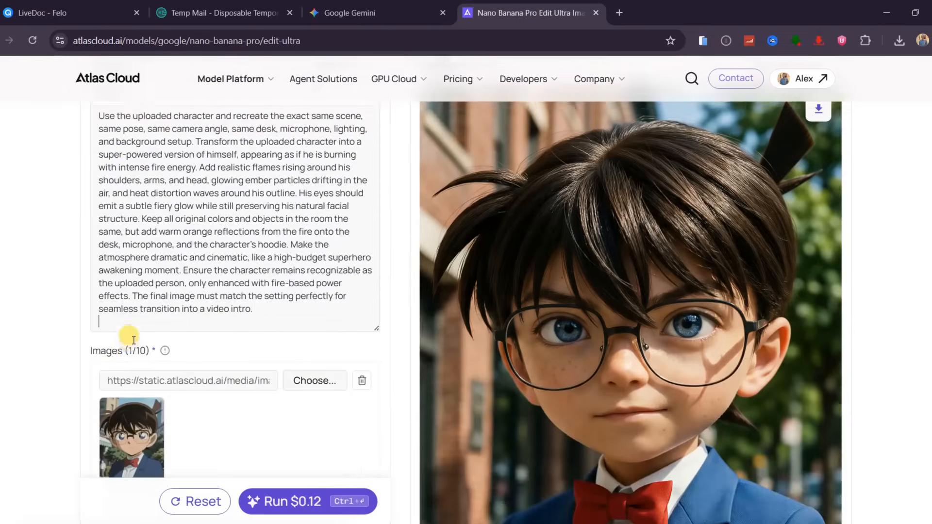
pyautogui.scroll(3)
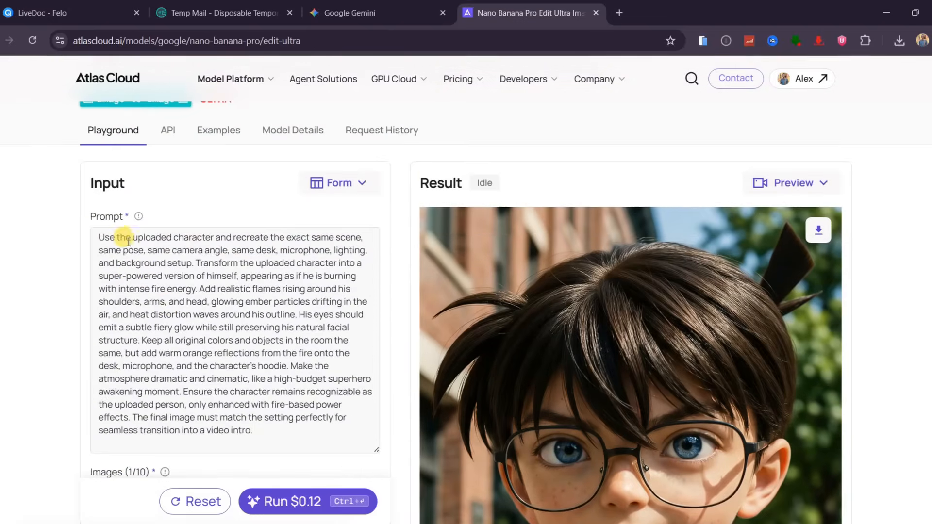
pyautogui.scroll(-3)
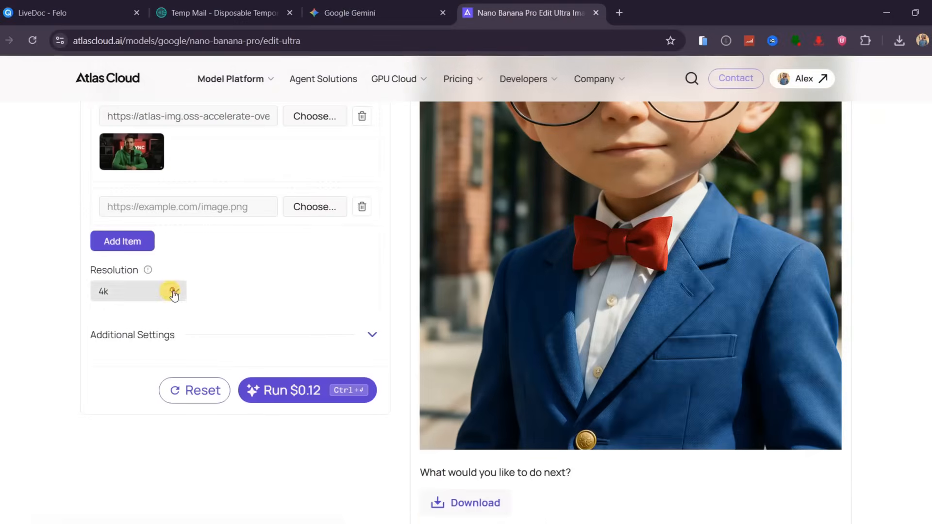
pyautogui.click(372, 336)
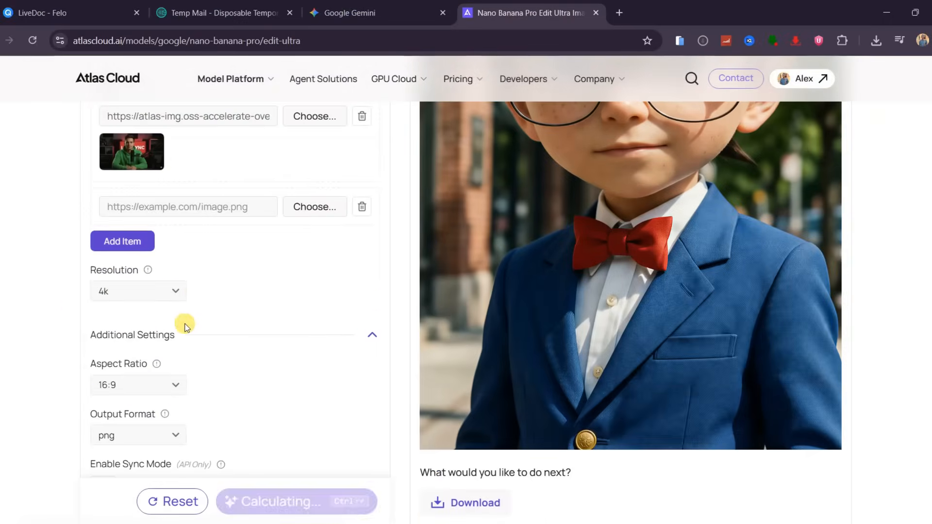
pyautogui.scroll(-3)
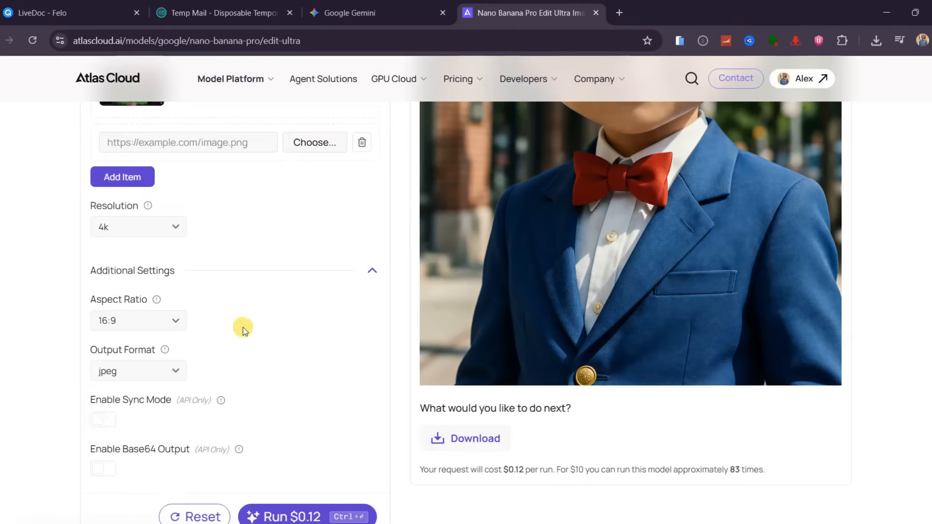
pyautogui.scroll(3)
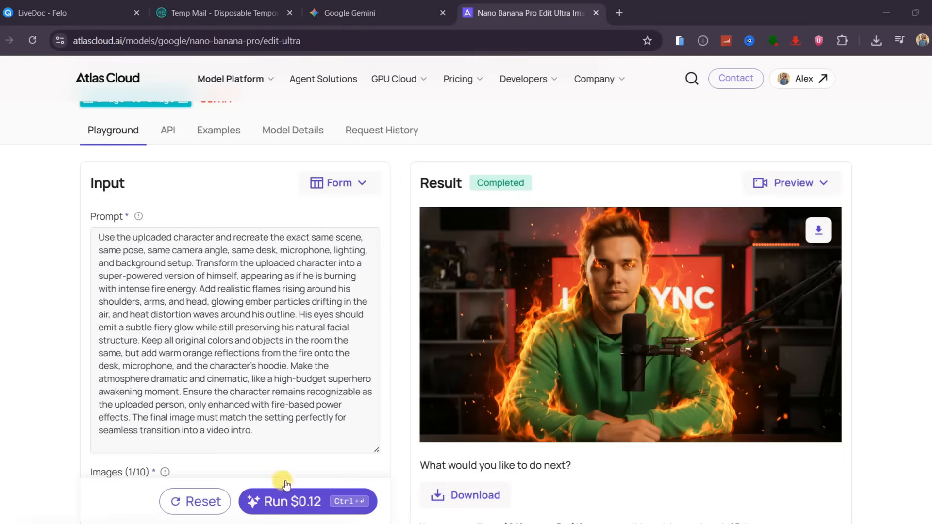
pyautogui.moveTo(533, 280)
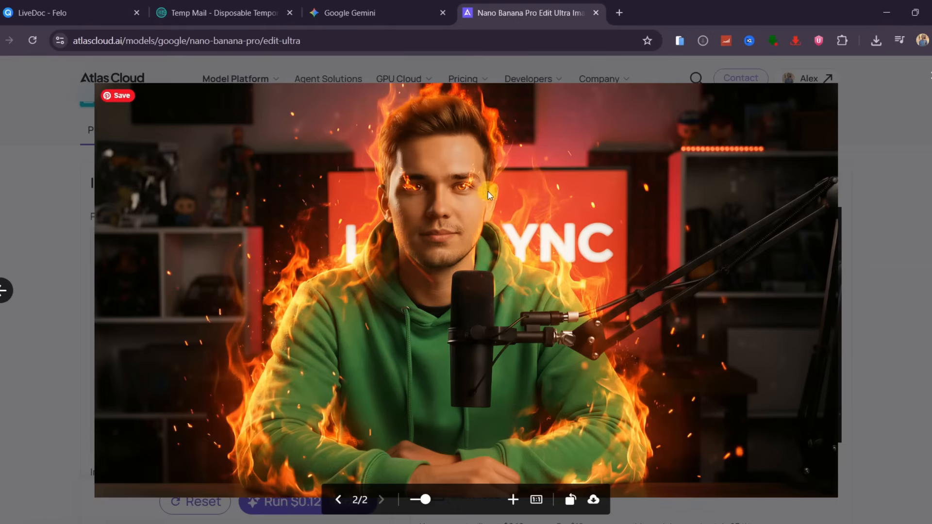
pyautogui.moveTo(452, 208)
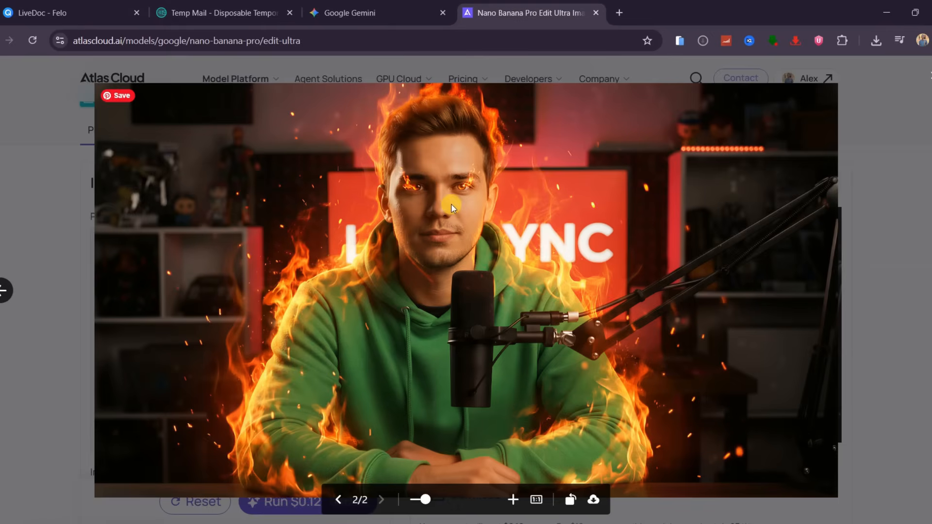
pyautogui.moveTo(448, 412)
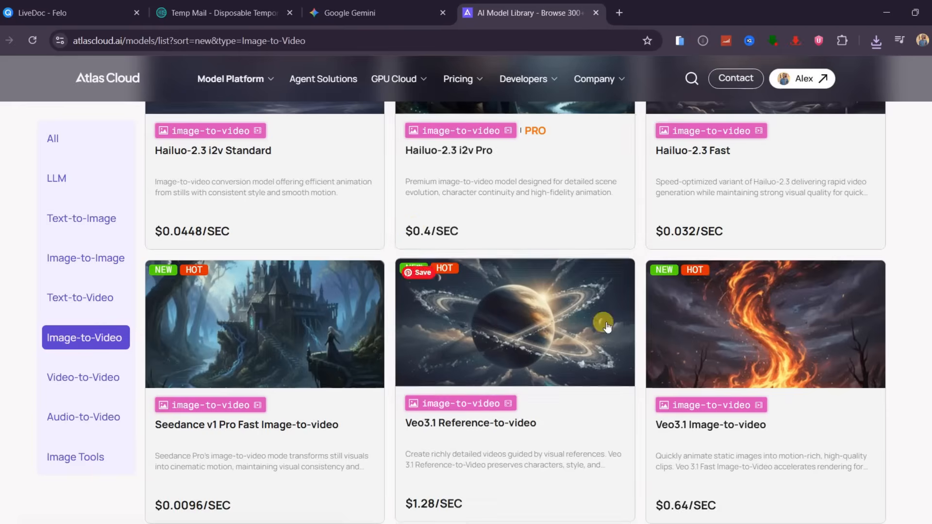
pyautogui.moveTo(751, 370)
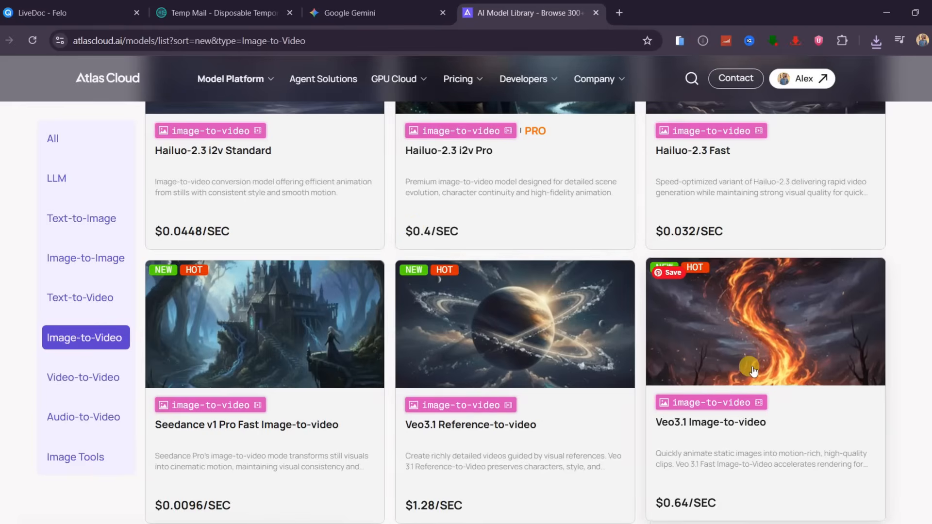
pyautogui.moveTo(728, 373)
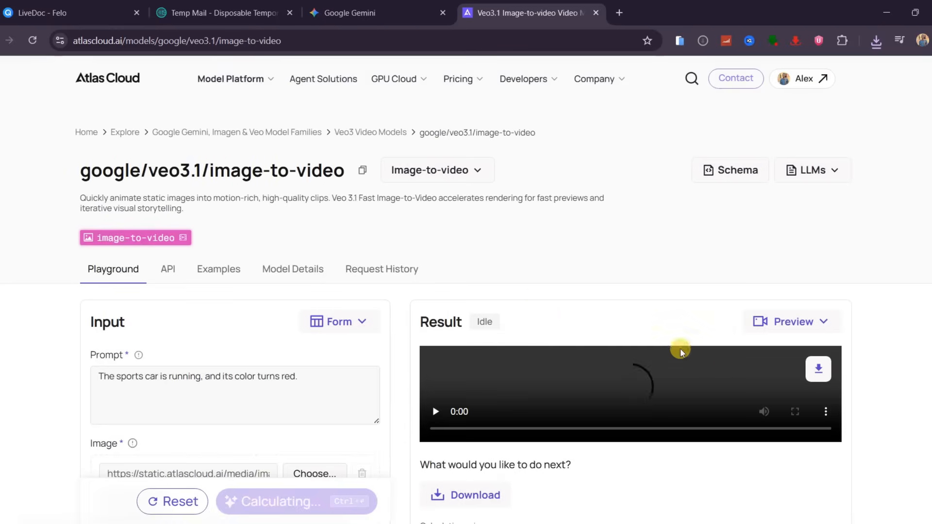
# Step: Review the Veo3.1 image-to-video settings and switch Generate Audio on for the 8-second 16:9 clip
pyautogui.scroll(-3)
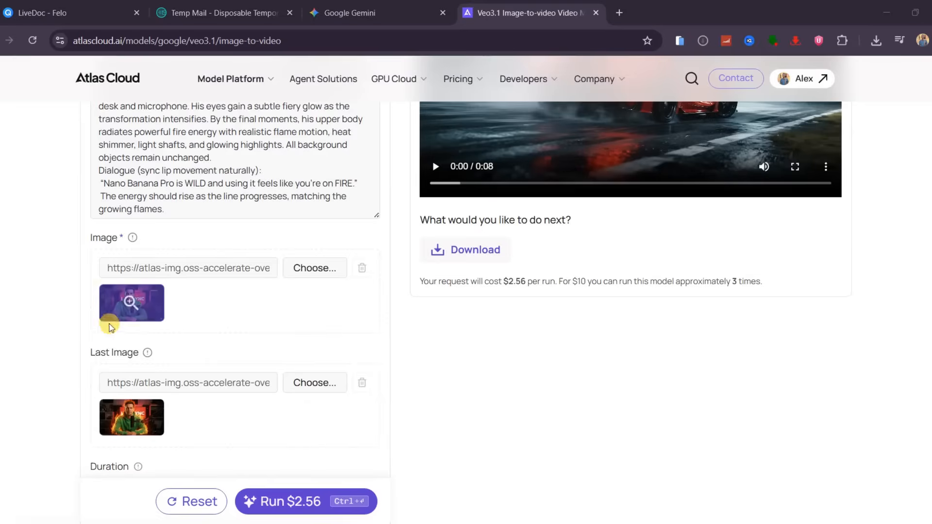
pyautogui.scroll(-3)
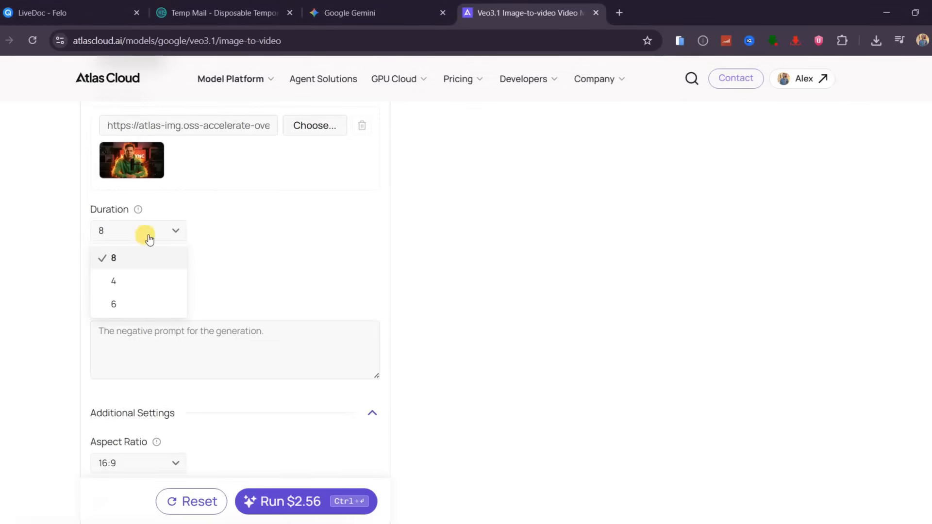
pyautogui.scroll(-3)
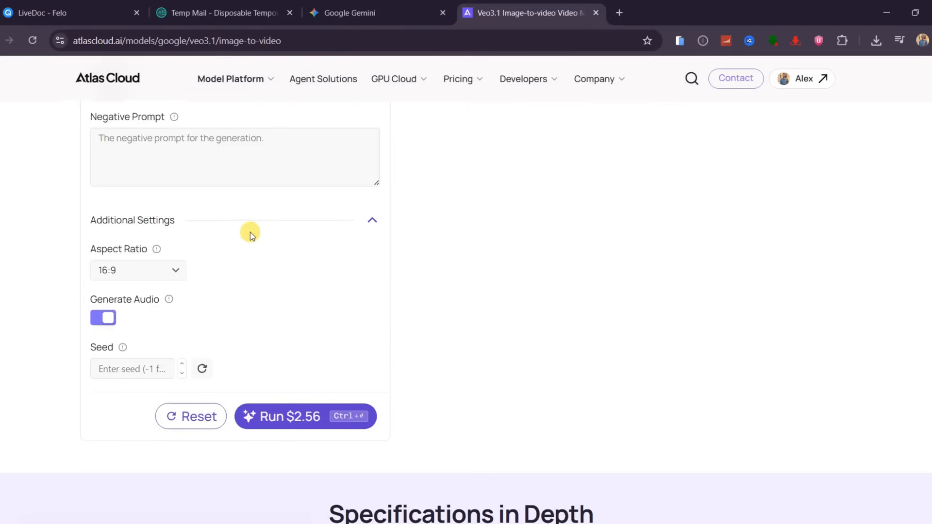
pyautogui.scroll(-3)
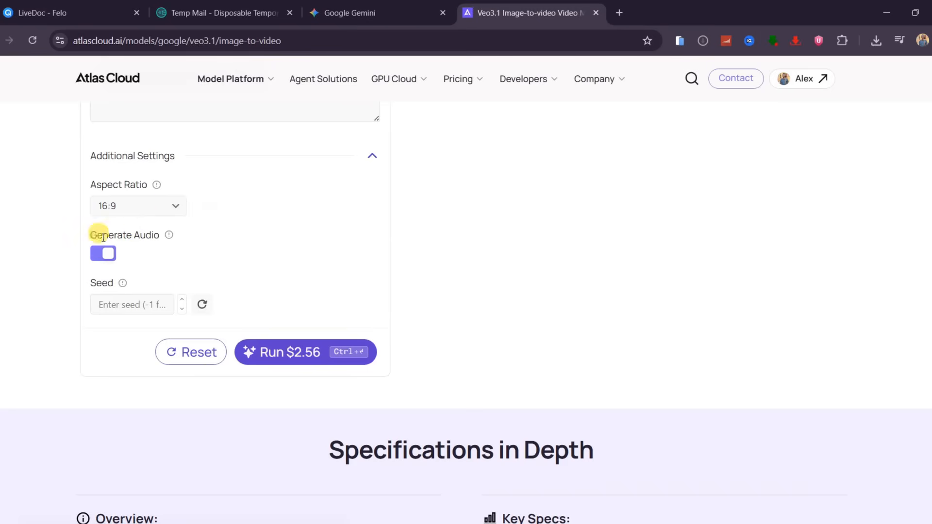
pyautogui.click(103, 254)
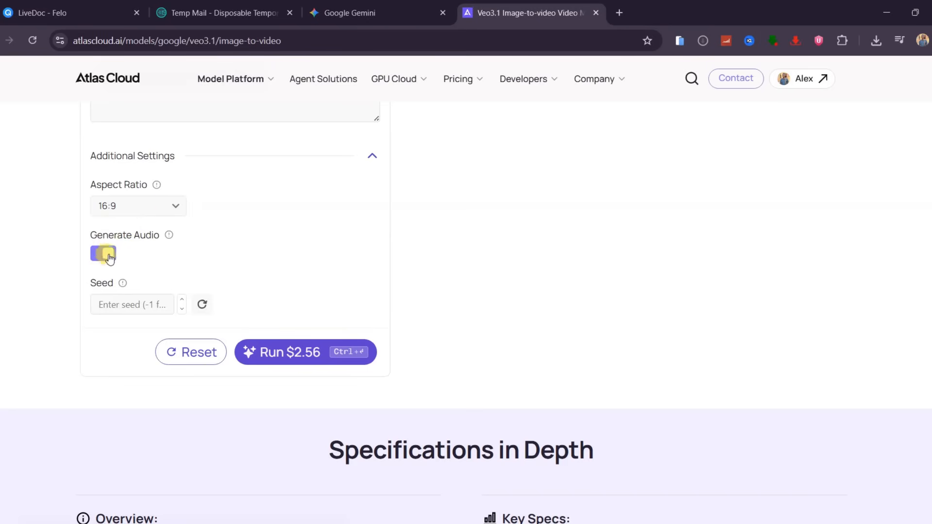
pyautogui.scroll(3)
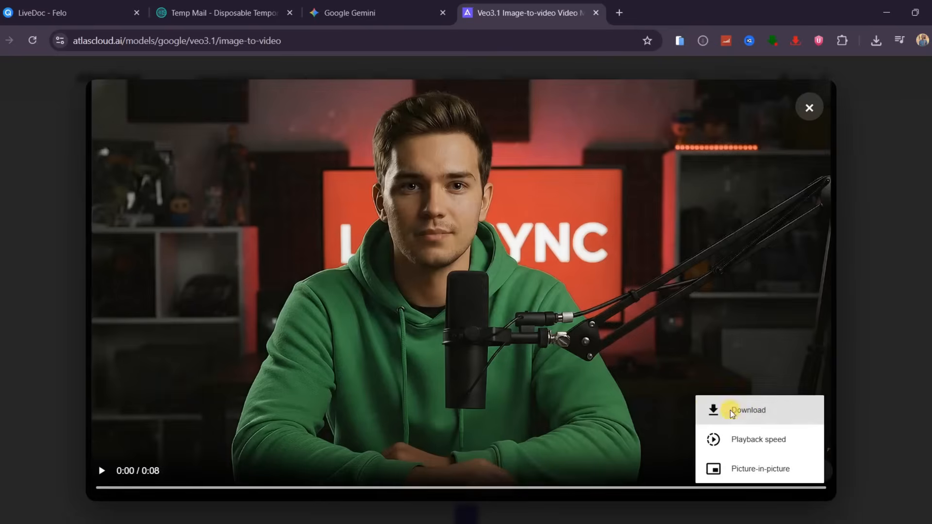
# Step: Download the generated 8-second streamer video from the player menu
pyautogui.click(809, 108)
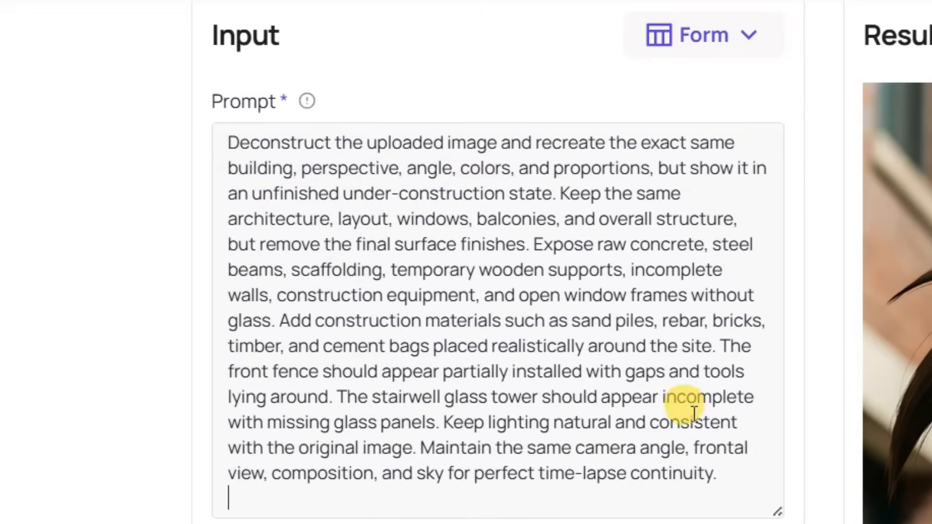
pyautogui.moveTo(676, 295)
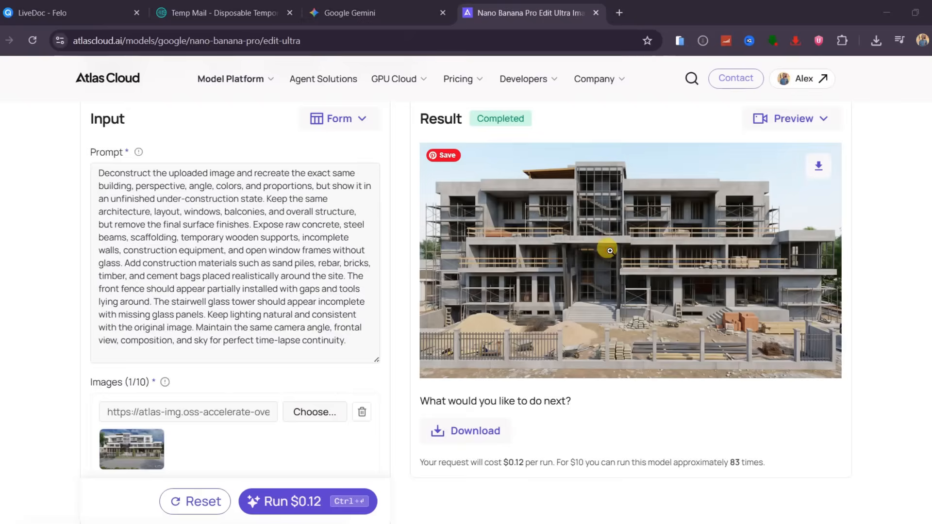
# Step: Download the generated under-construction building image
pyautogui.click(610, 250)
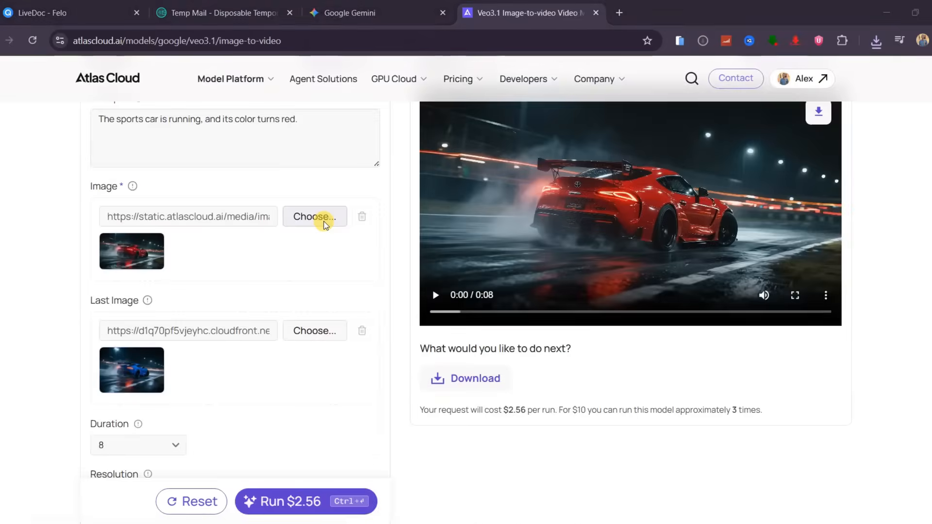
# Step: Upload the unfinished building as Veo3.1's starting frame, preview it, and enter the timelapse prompt
pyautogui.click(315, 217)
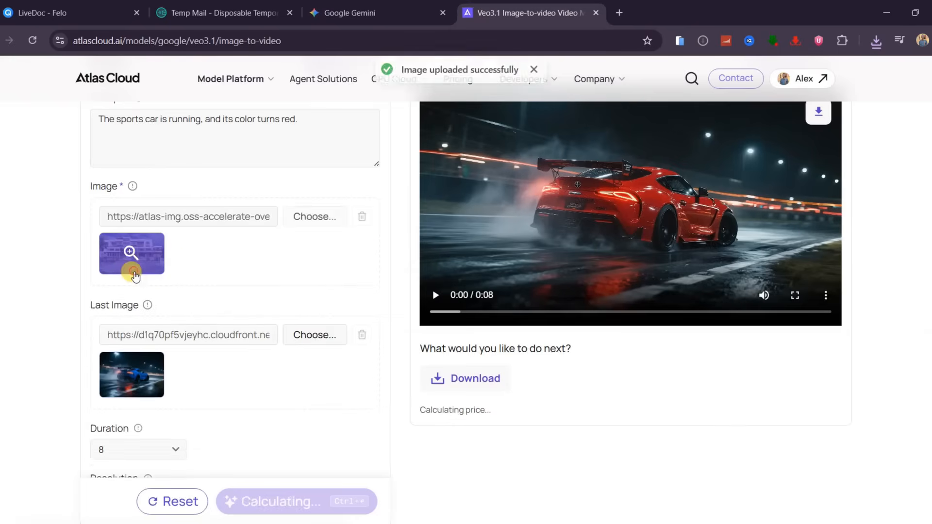
pyautogui.click(131, 255)
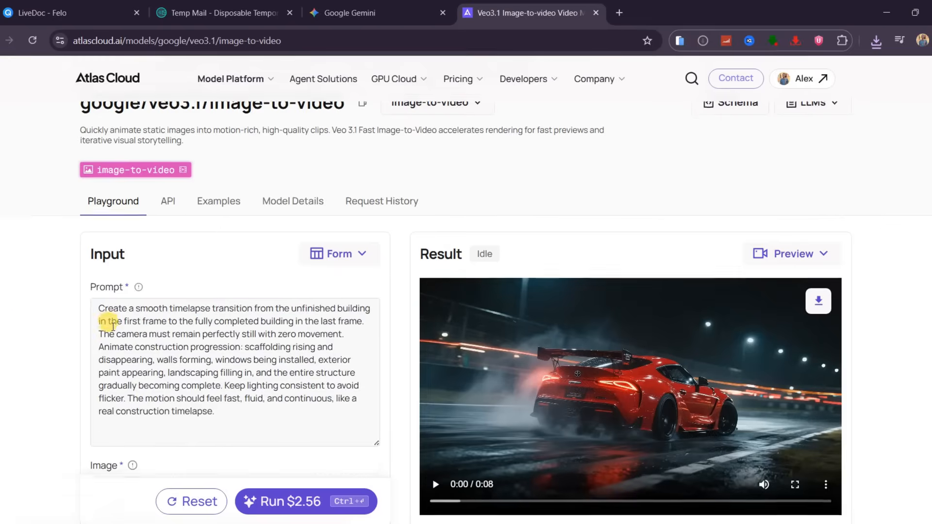
pyautogui.scroll(-3)
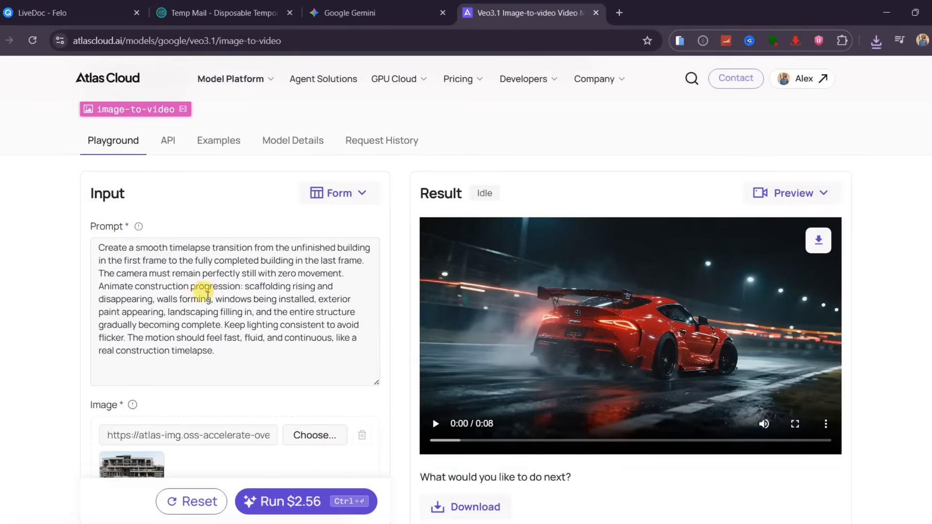
pyautogui.click(305, 501)
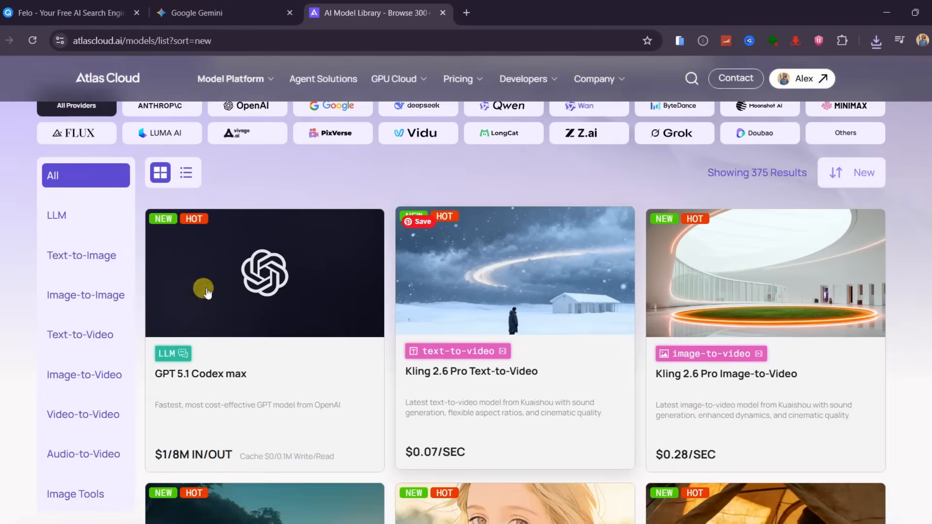
pyautogui.moveTo(563, 346)
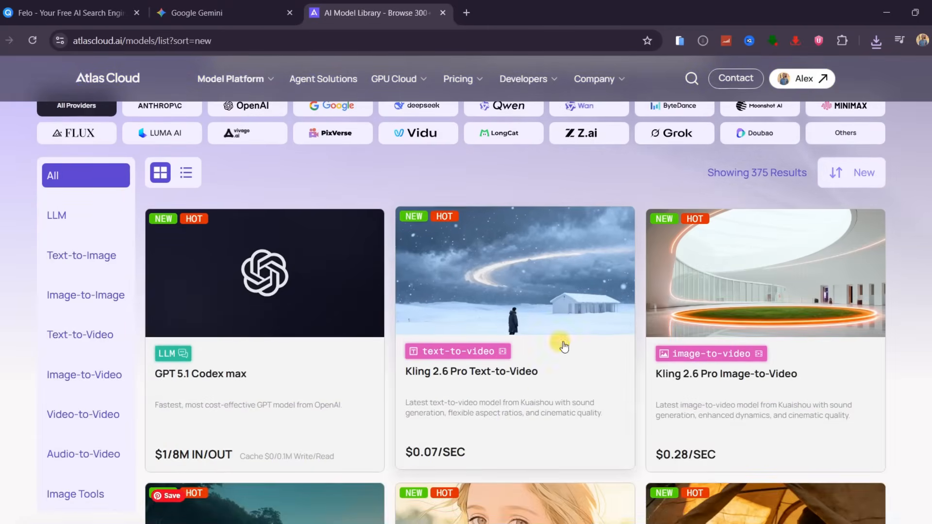
pyautogui.moveTo(654, 399)
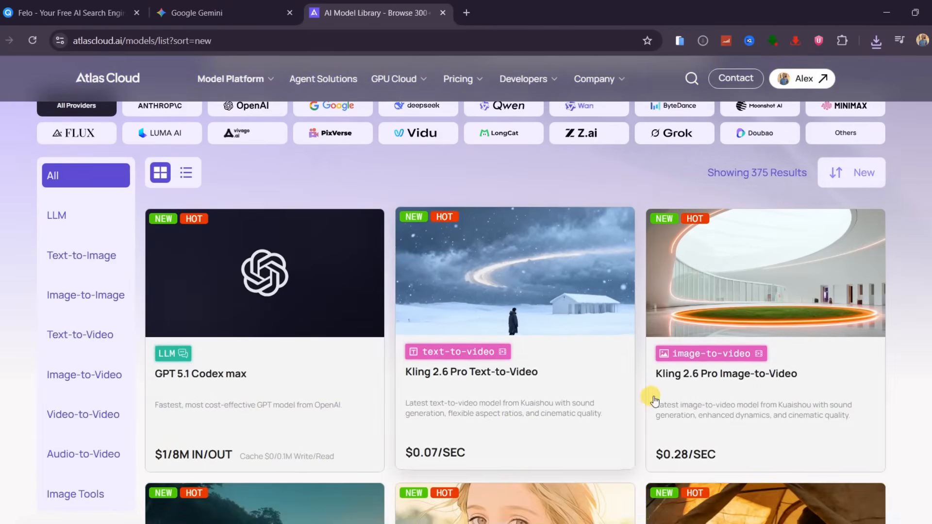
# Step: Scroll the Atlas Cloud model library, then open the LMArena site from the Google results
pyautogui.scroll(-3)
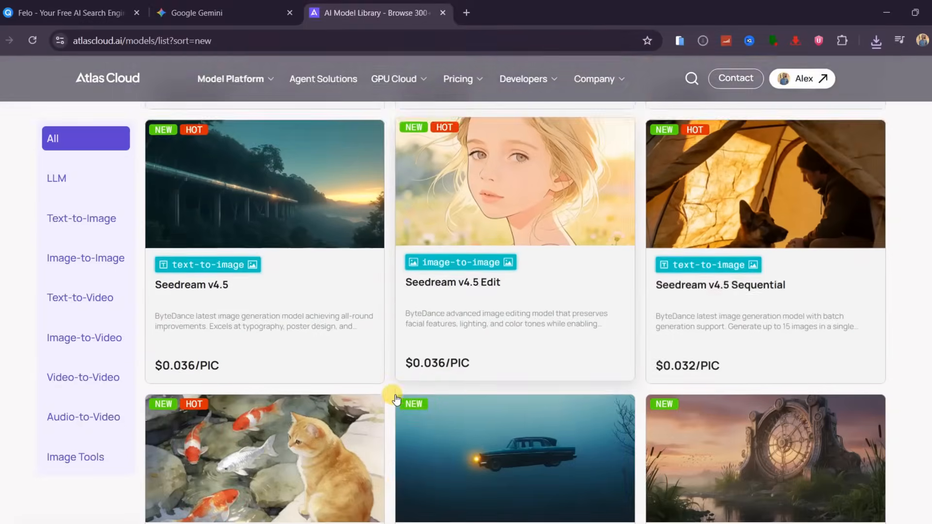
pyautogui.scroll(-3)
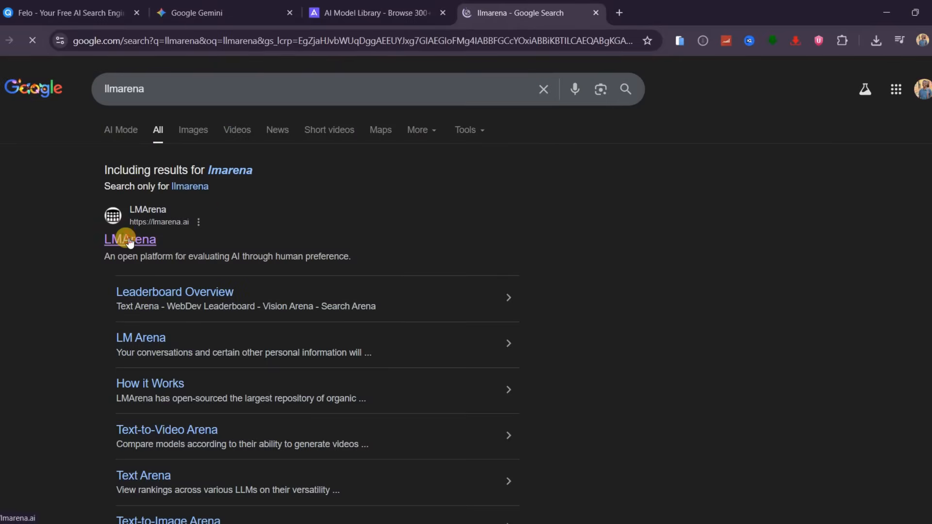
pyautogui.click(129, 239)
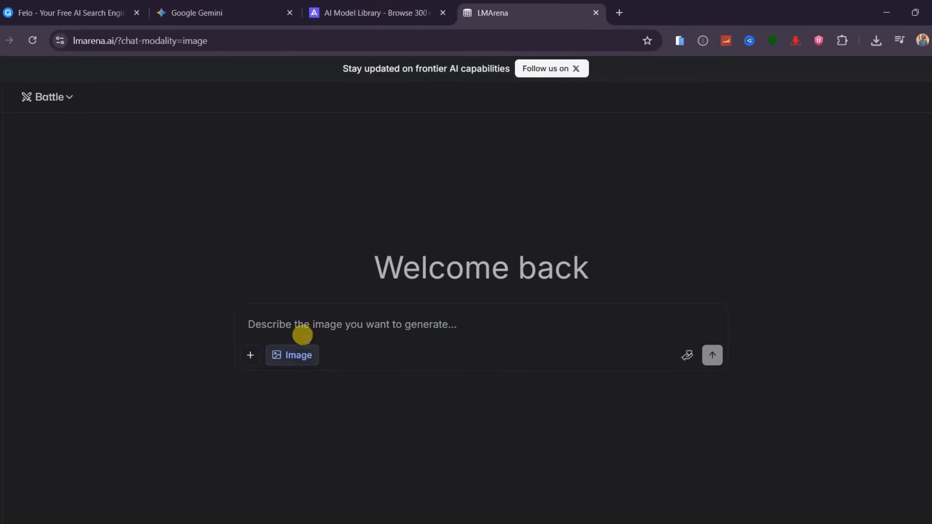
# Step: Switch LMArena to Direct Chat and select gemini-3-pro-image-preview-2k (nano-banana-pro)
pyautogui.click(47, 97)
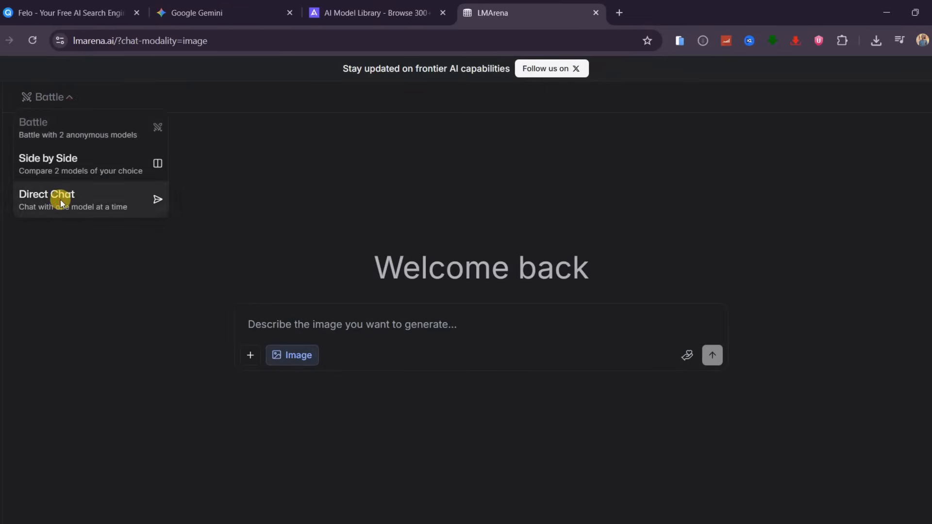
pyautogui.click(47, 200)
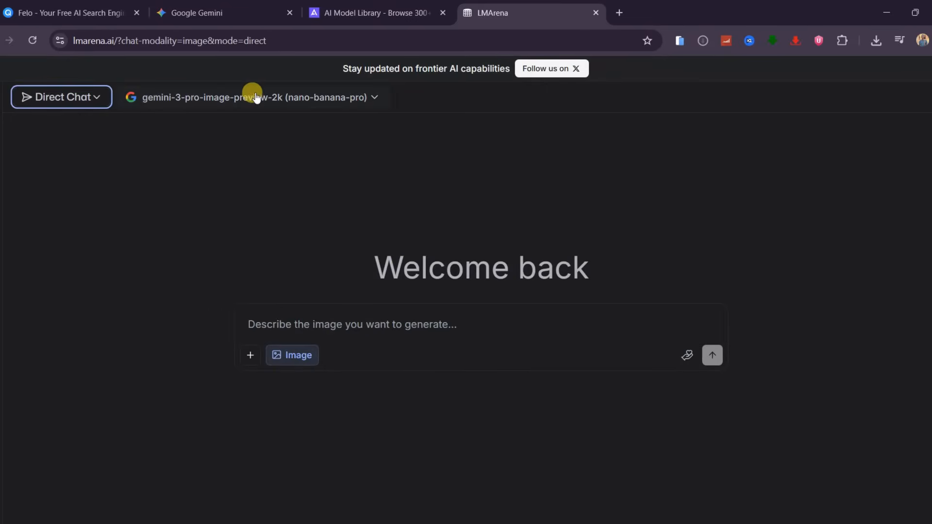
pyautogui.moveTo(372, 98)
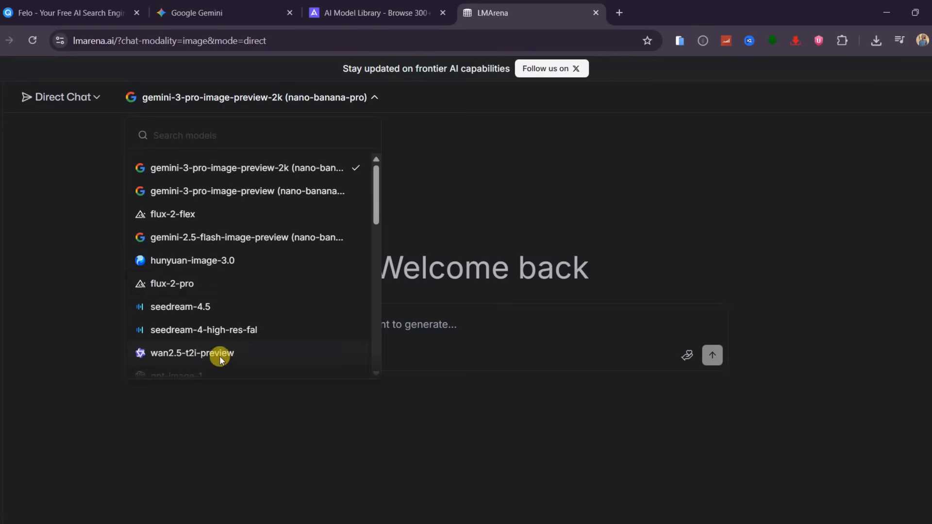
pyautogui.moveTo(266, 168)
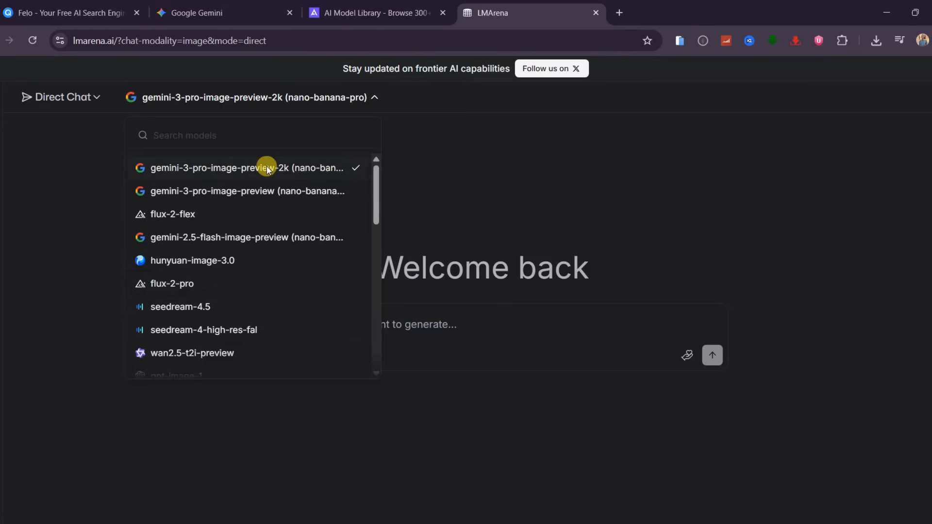
pyautogui.click(244, 168)
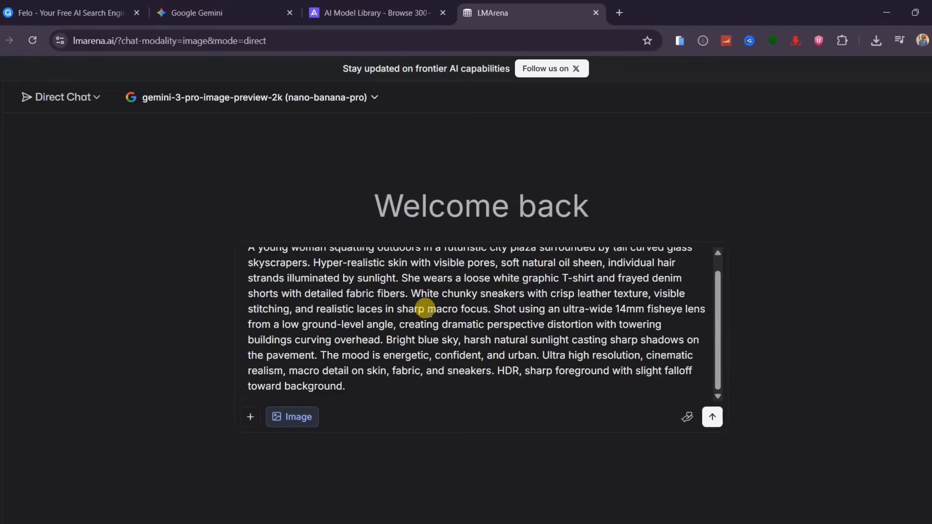
# Step: Submit the squatting-woman fisheye prompt and download the generated image
pyautogui.scroll(3)
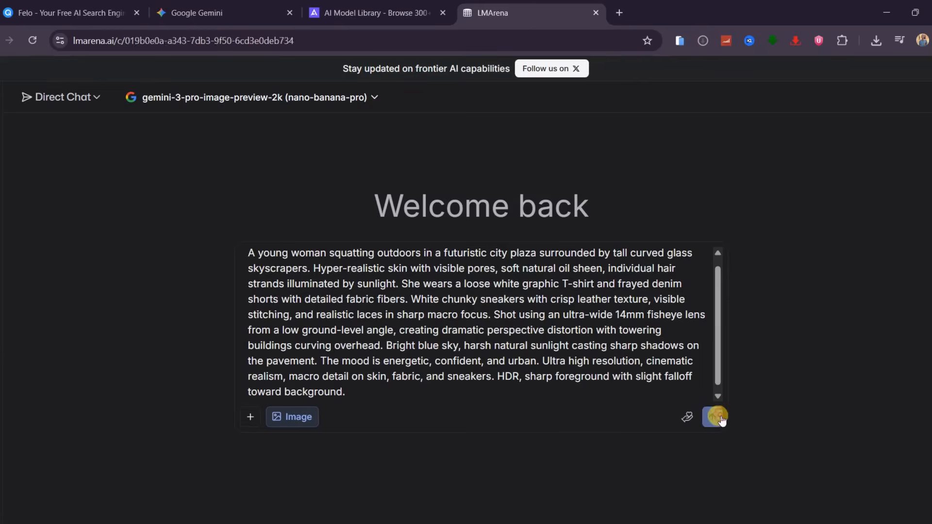
pyautogui.click(715, 417)
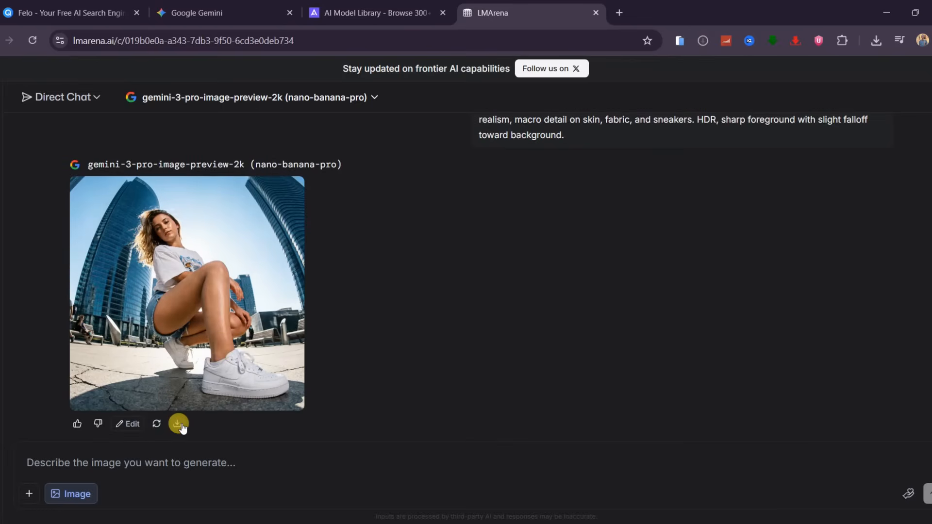
pyautogui.click(179, 424)
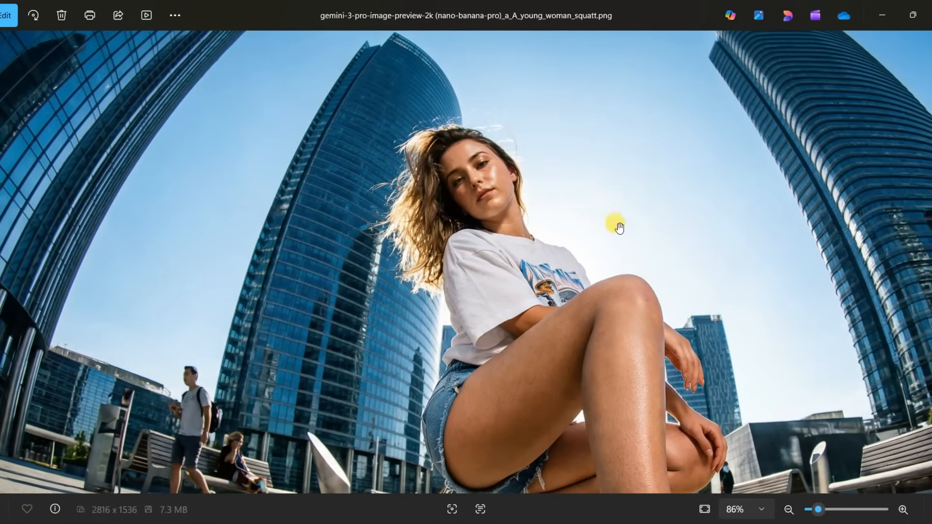
pyautogui.moveTo(434, 213)
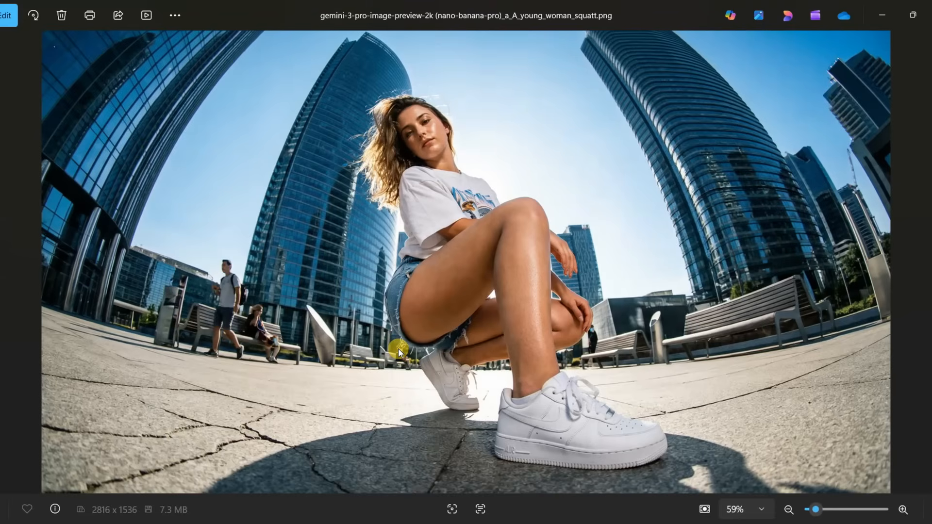
pyautogui.moveTo(921, 295)
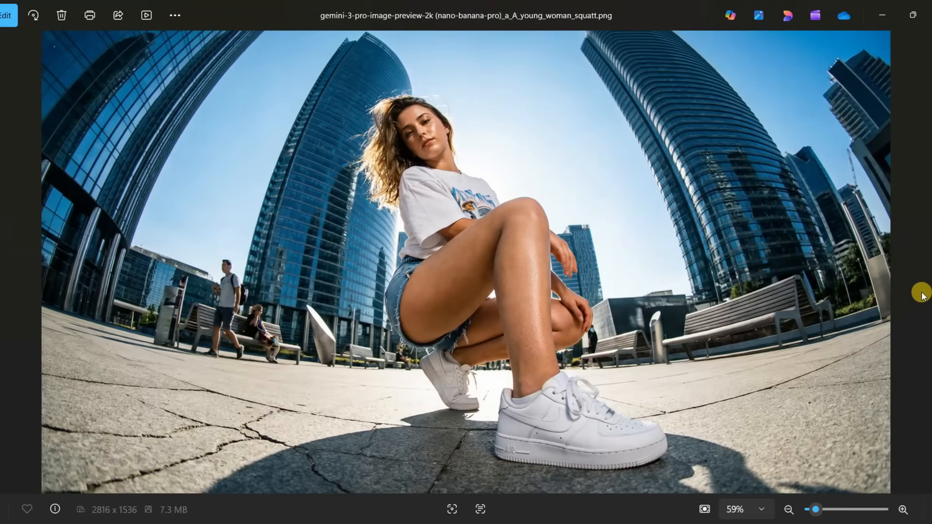
pyautogui.moveTo(407, 303)
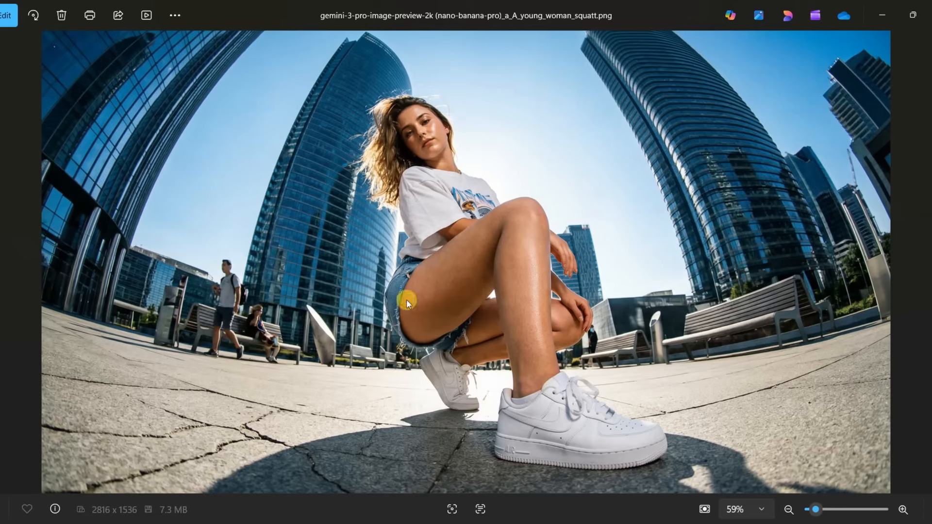
pyautogui.moveTo(427, 442)
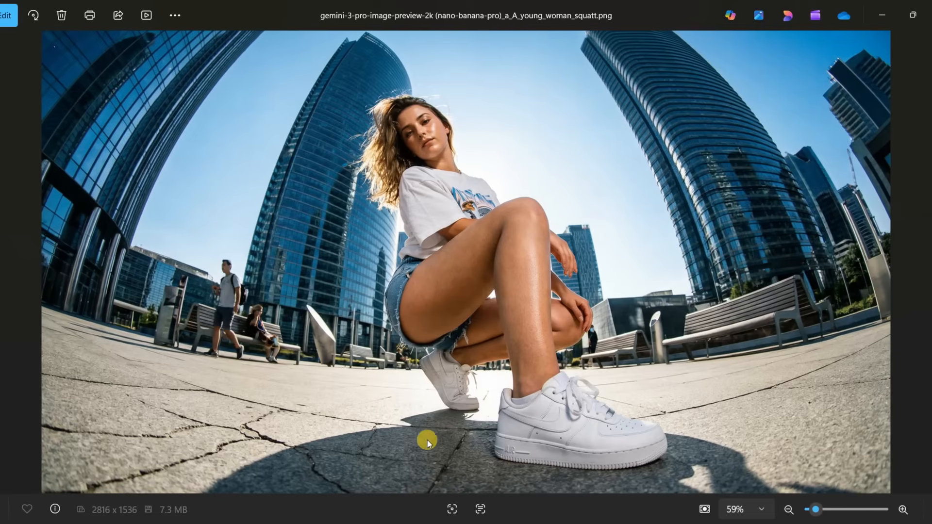
# Step: Leave the Photos view of the squatting-woman image and return to the browser
pyautogui.click(526, 3)
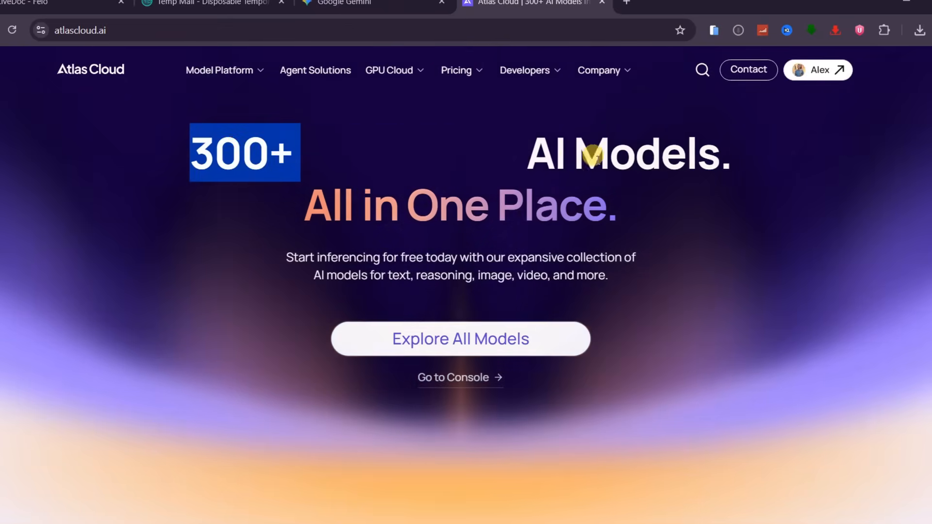